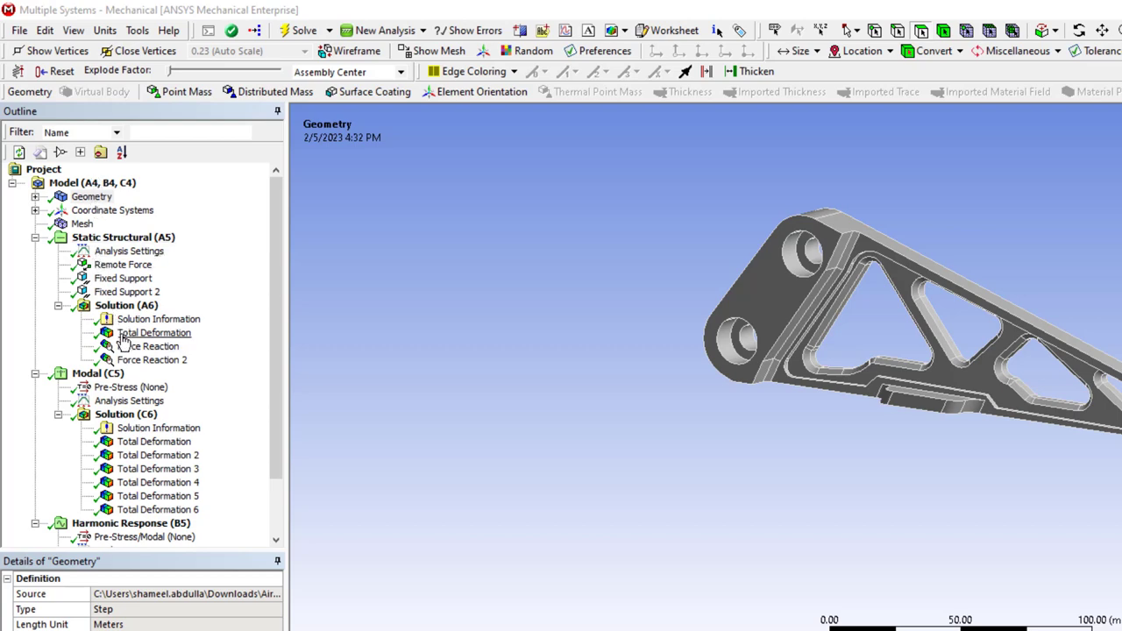
Show the Total Deformation contour result on the bracket.
click(154, 333)
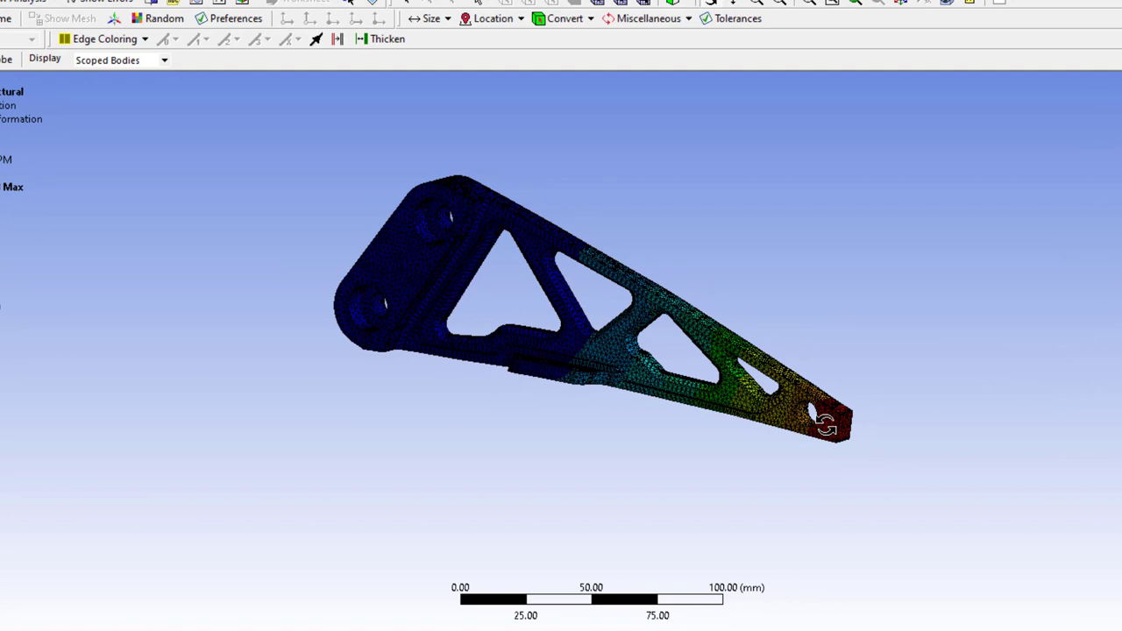
mouse_move(464, 376)
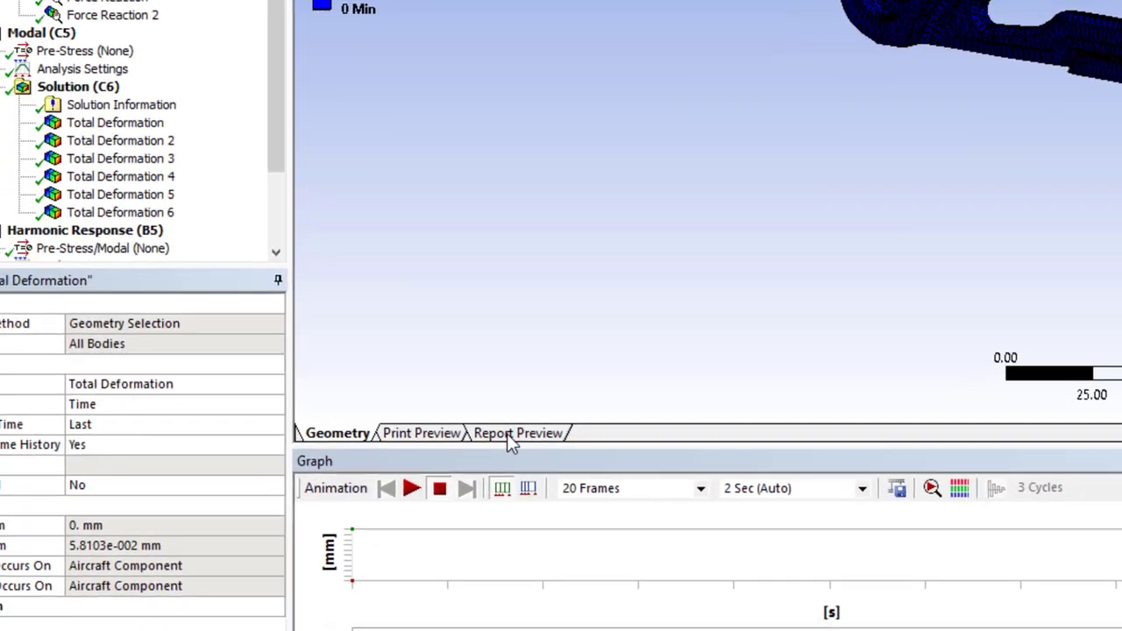
Review the Report Preview's project, geometry, mesh, deformation and force reaction tables.
click(517, 431)
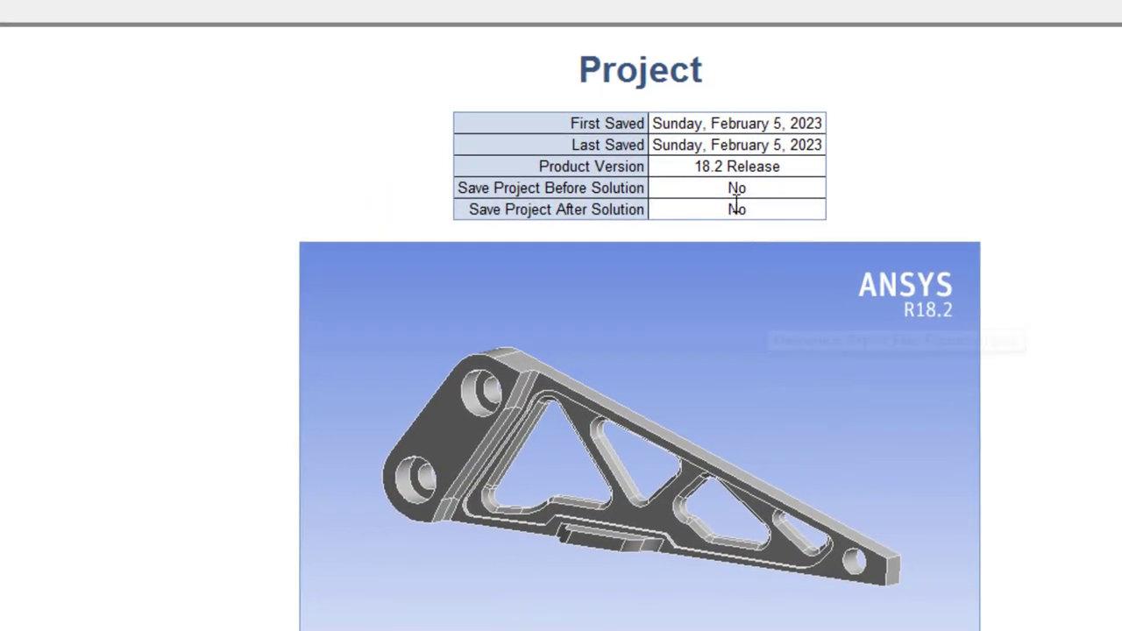
scroll(down, 3)
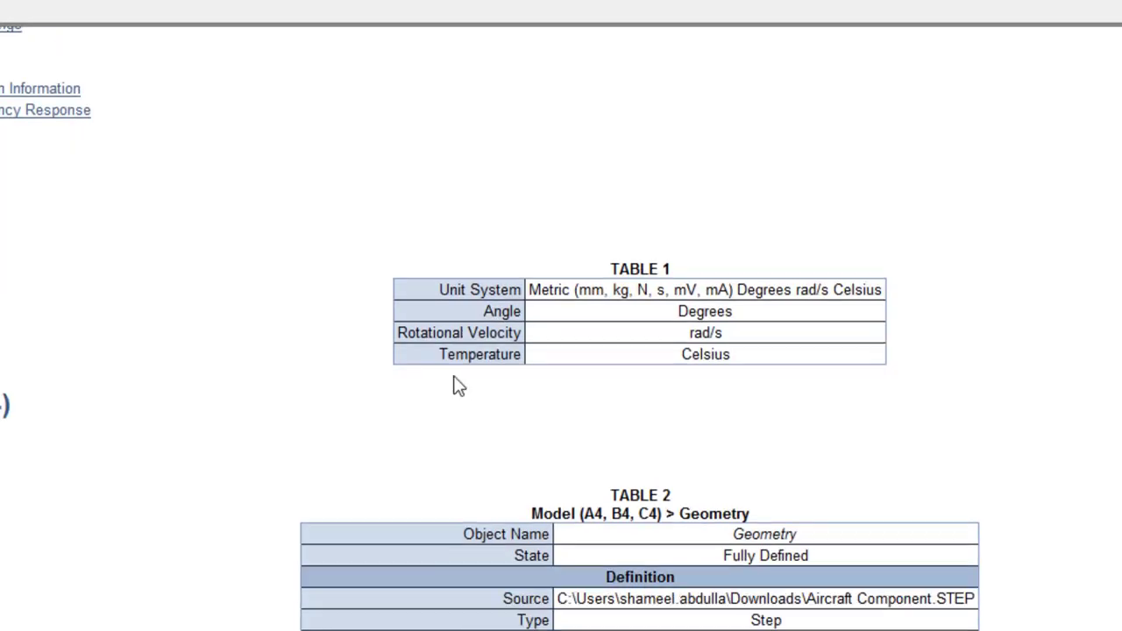
scroll(down, 3)
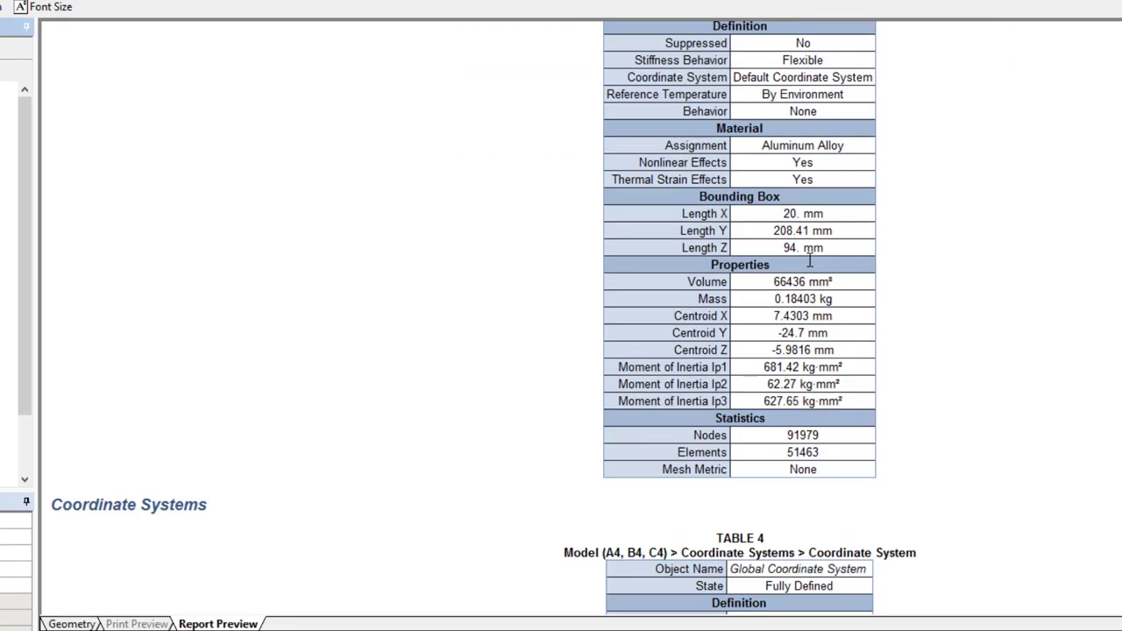
scroll(down, 3)
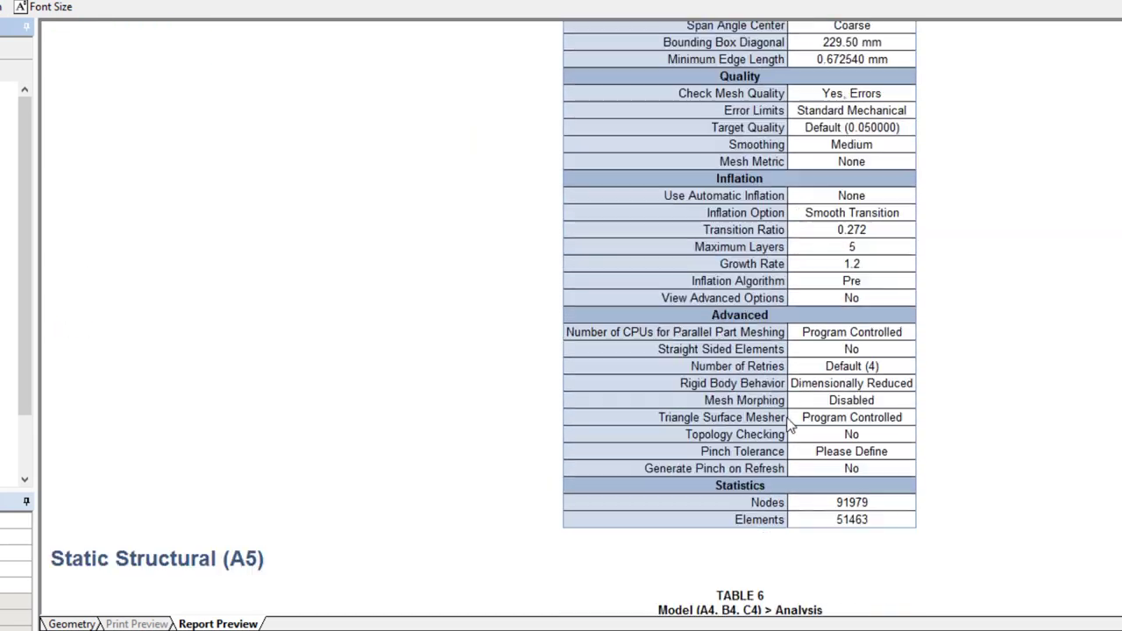
scroll(down, 3)
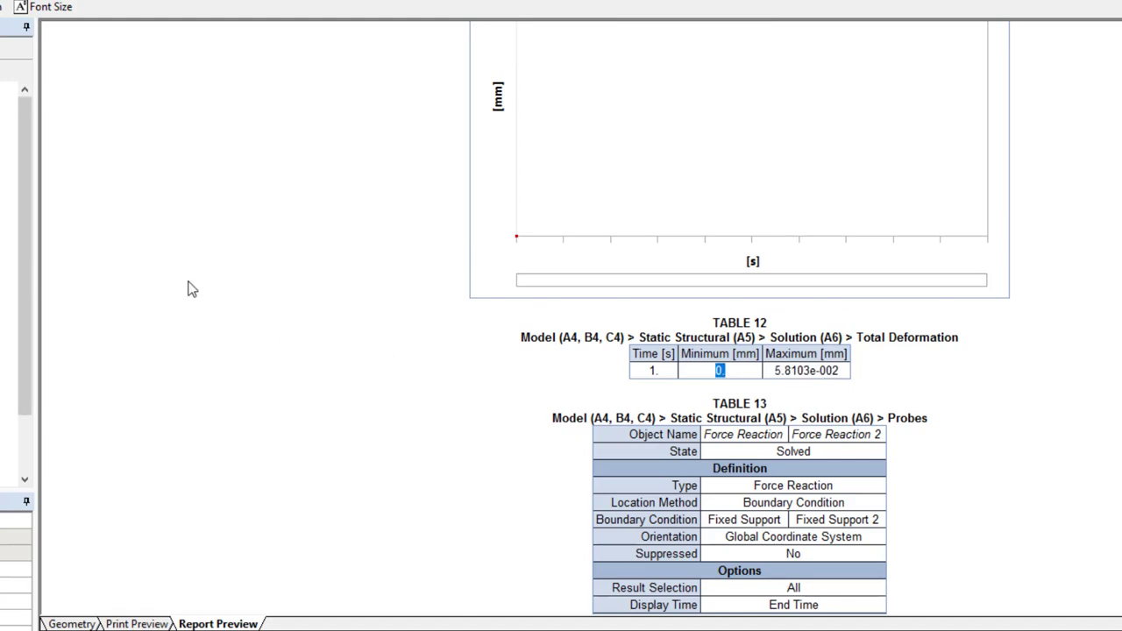
scroll(down, 3)
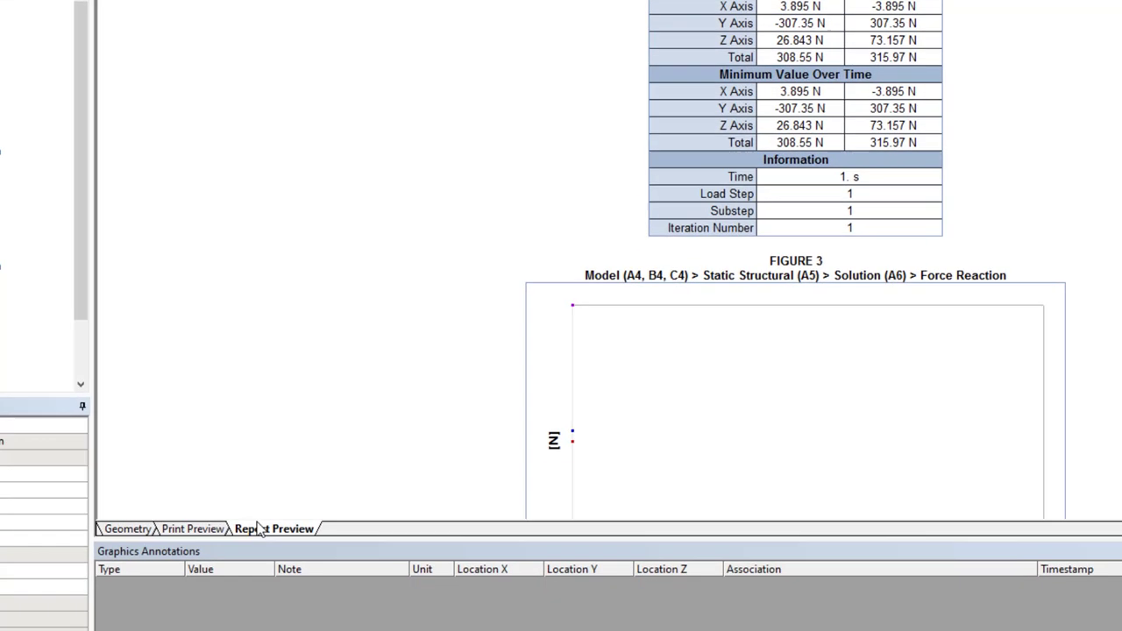
Return to the model view and show Total Deformation after checking Force Reaction 2.
click(126, 528)
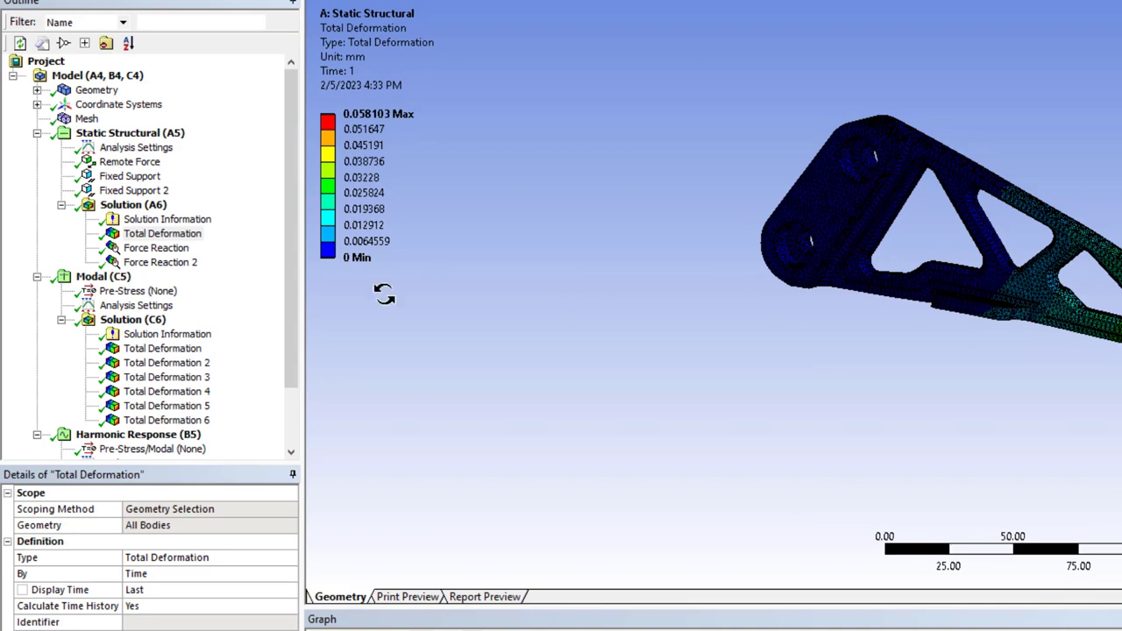
click(161, 263)
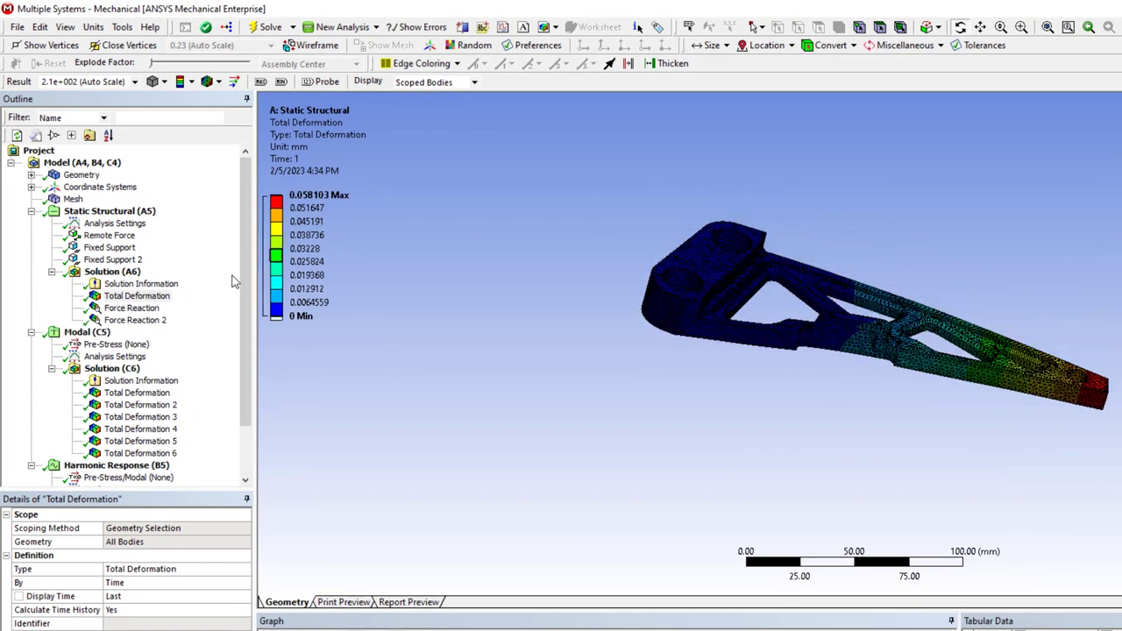
click(132, 309)
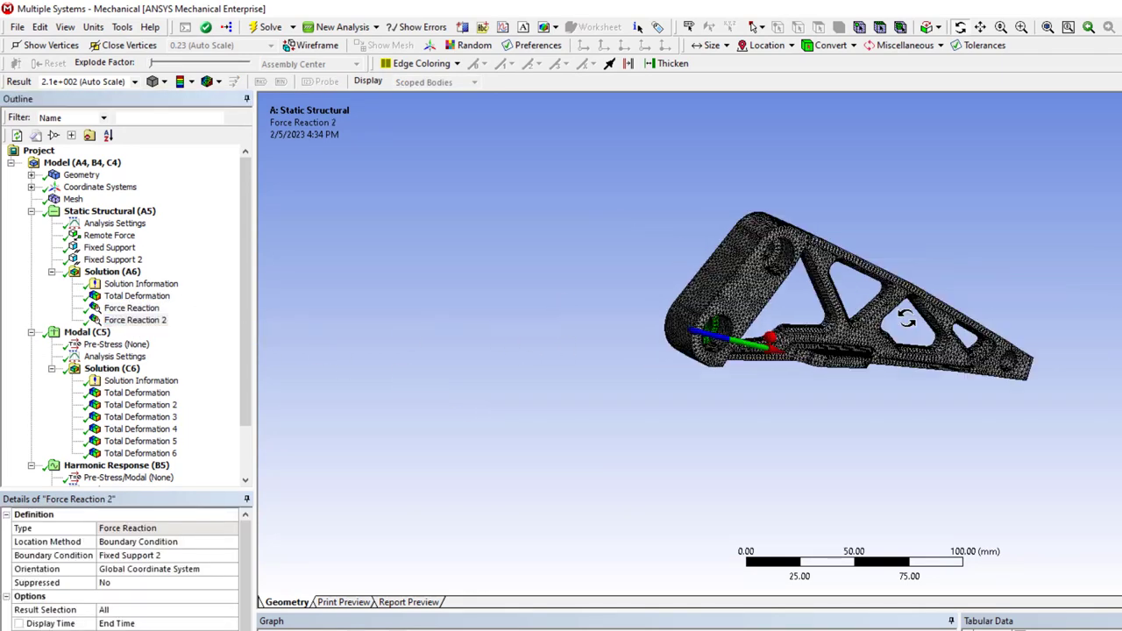
click(136, 295)
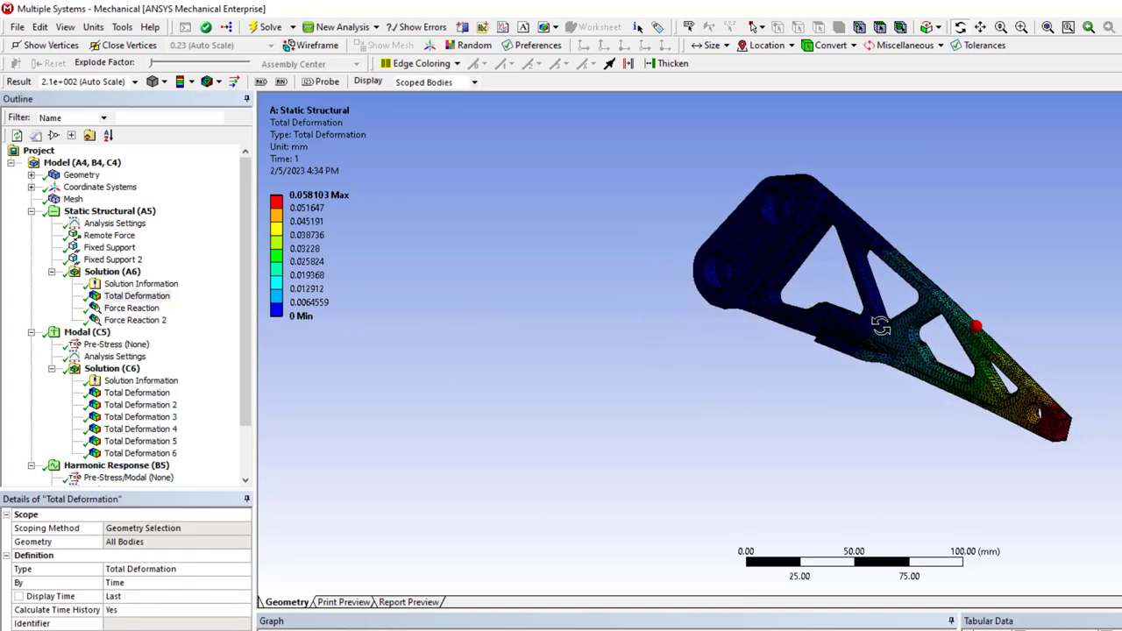
Rotate the bracket to a new viewing angle for the deformation contour.
drag(880, 324, 815, 230)
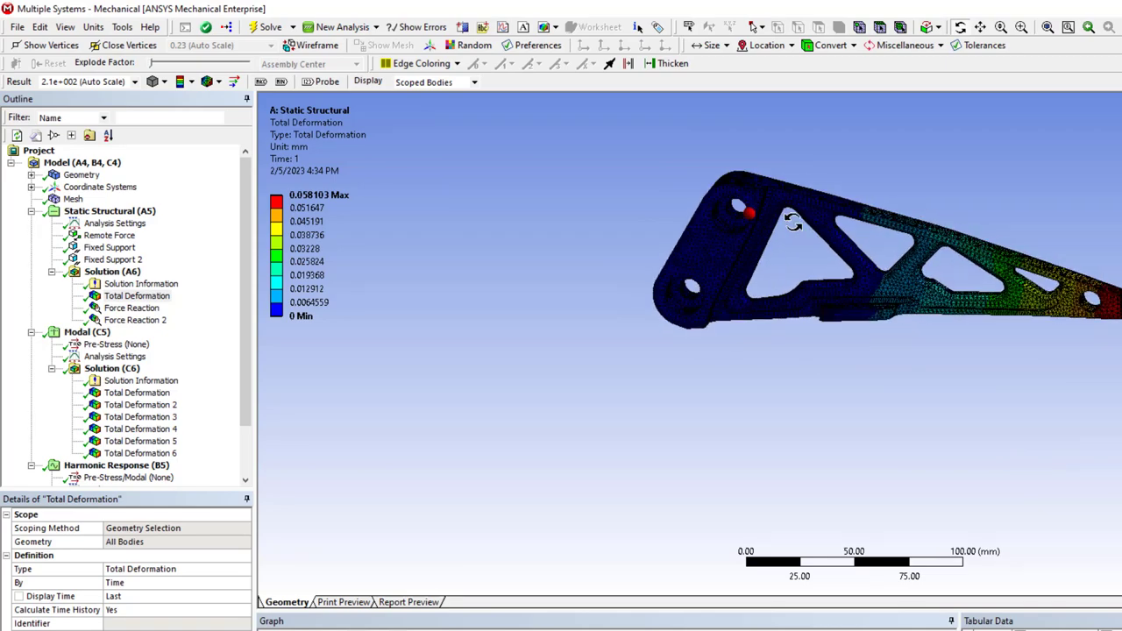
drag(789, 219, 946, 377)
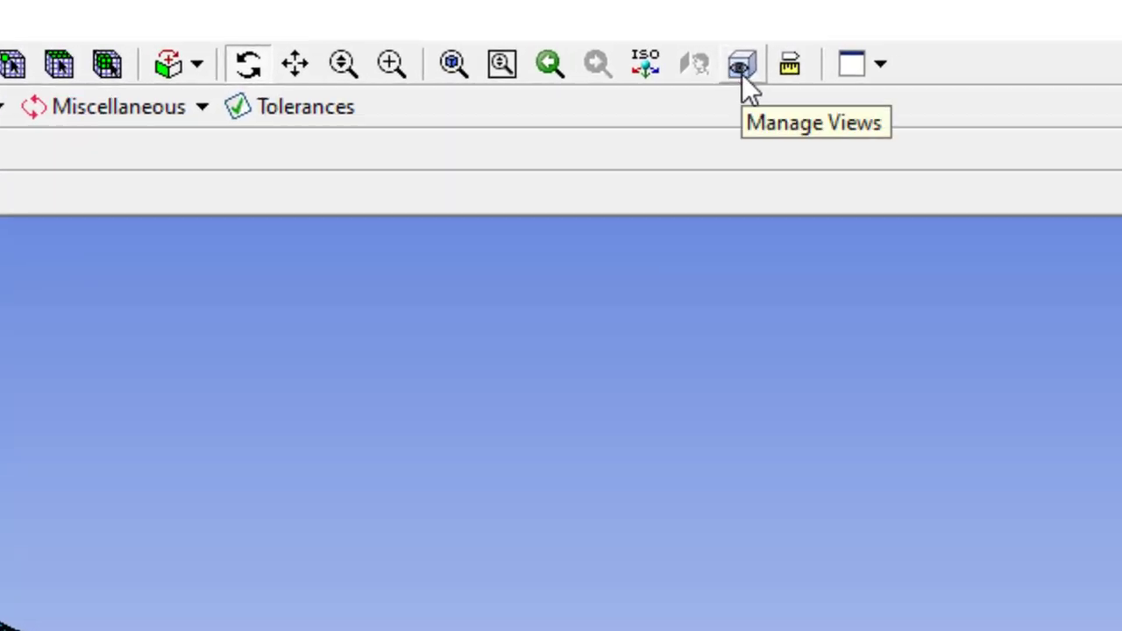
Save the current bracket orientation as named view View 1 via Manage Views.
click(739, 63)
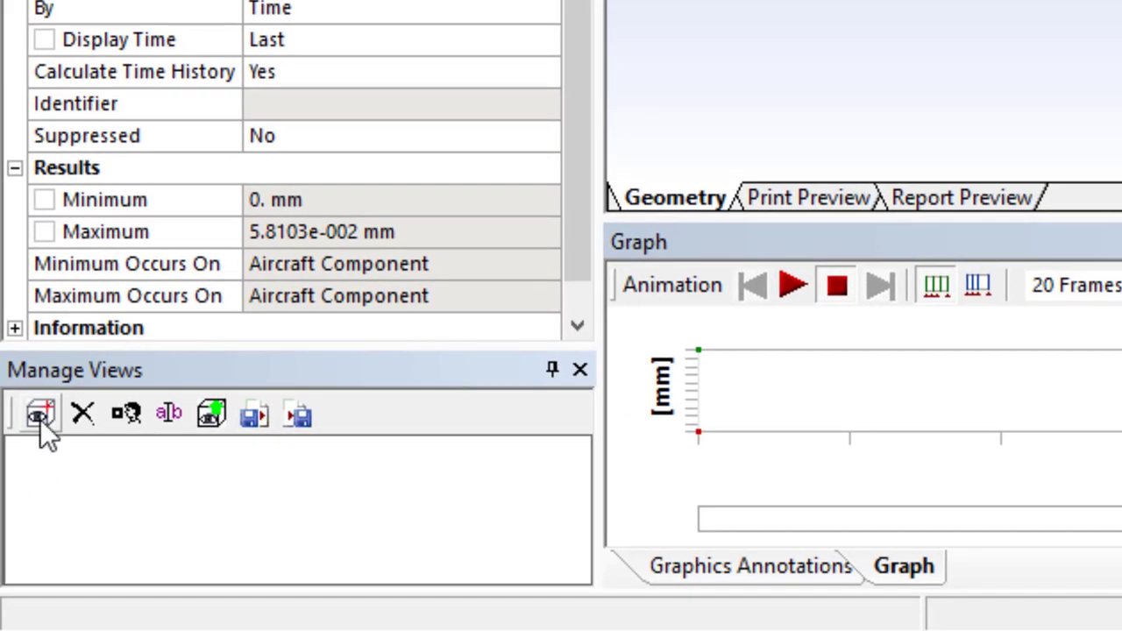
click(39, 413)
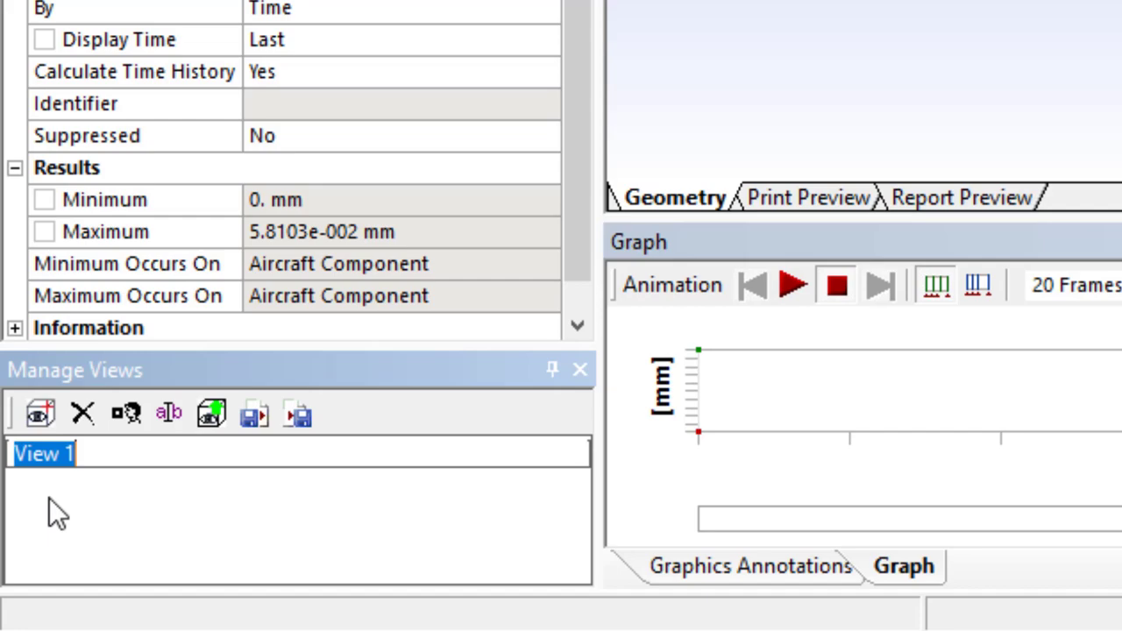
mouse_move(210, 414)
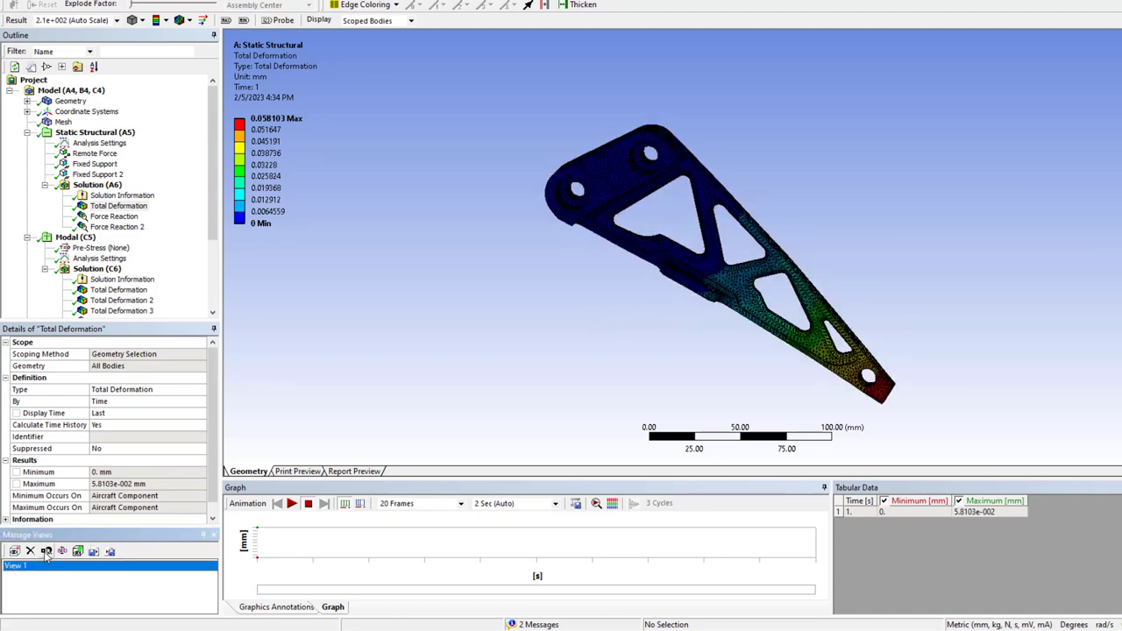
Reselect the Total Deformation result after checking Force Reaction.
click(114, 217)
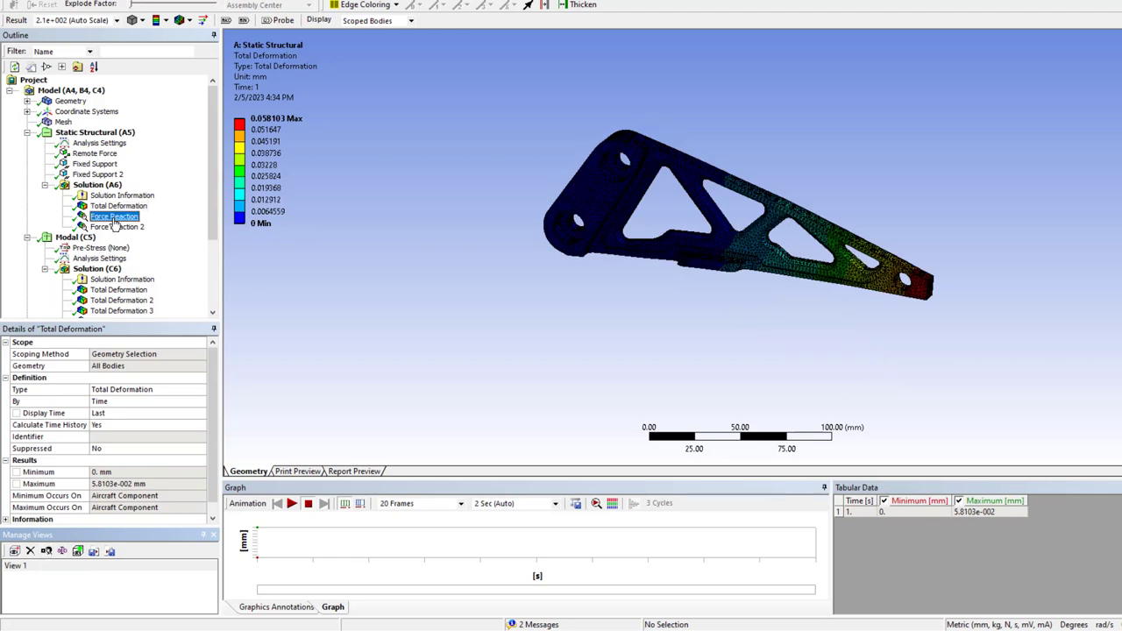
click(114, 217)
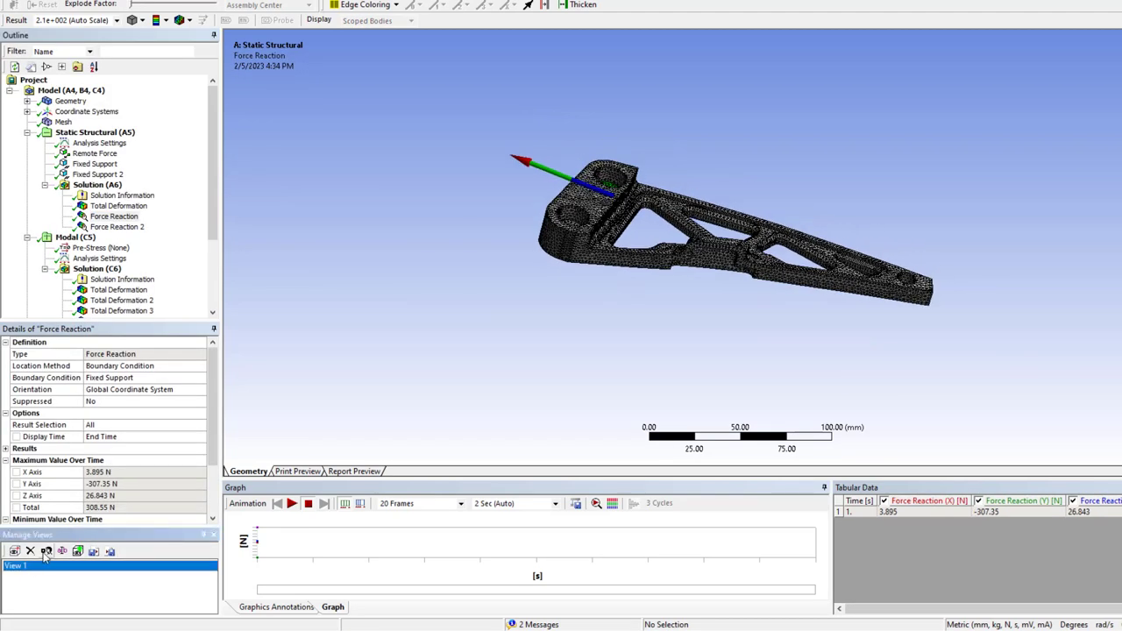
click(119, 205)
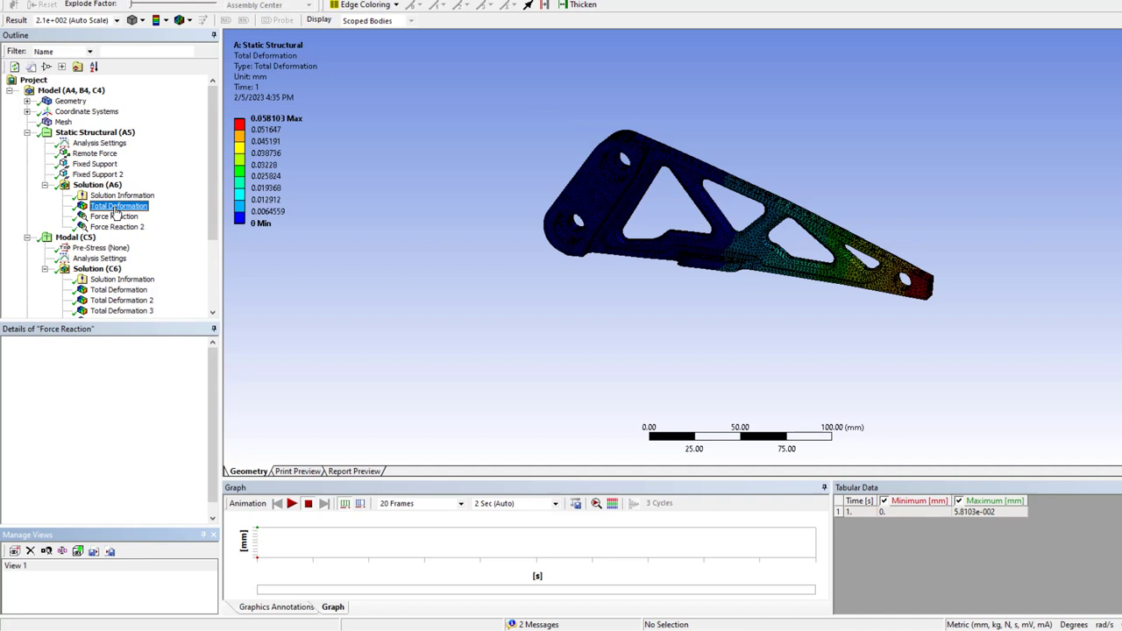
click(119, 205)
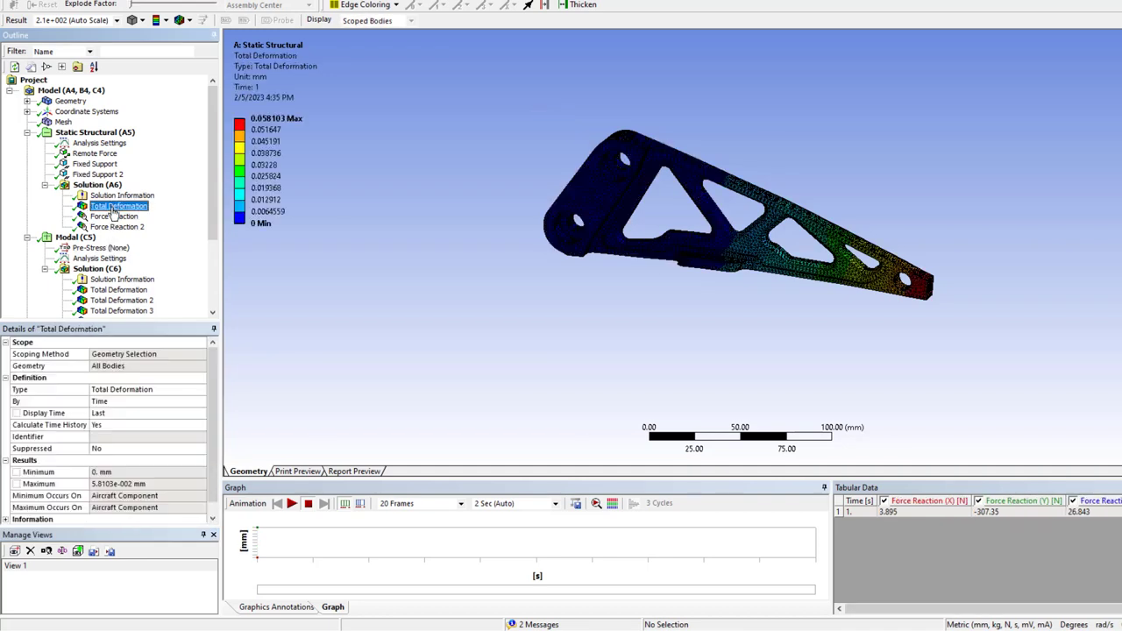
click(119, 205)
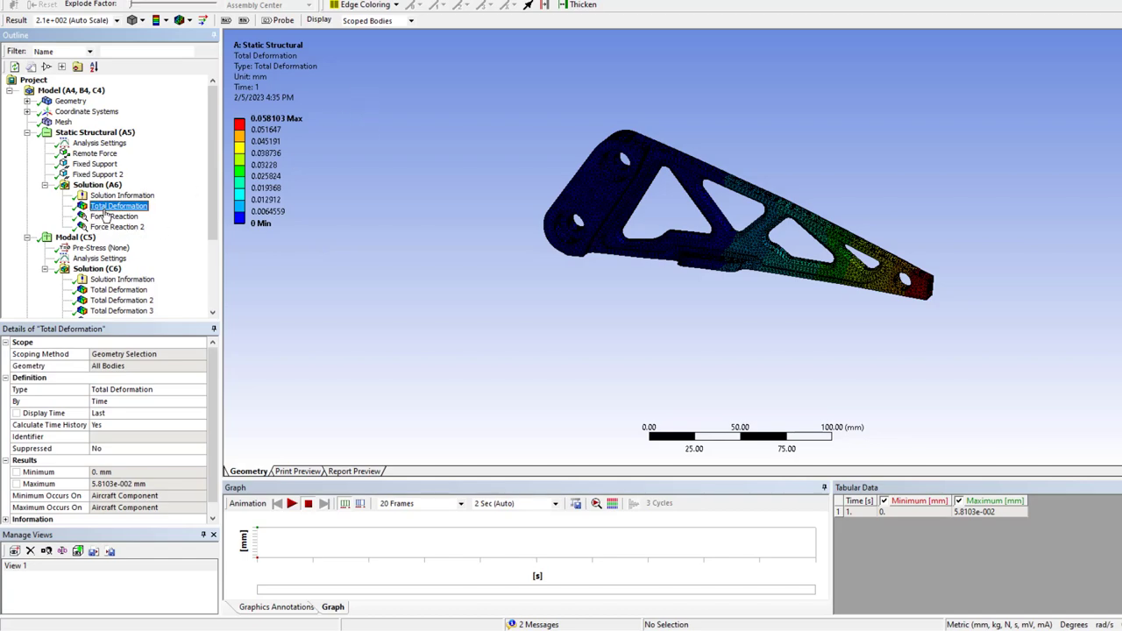
Insert a Figure under the Total Deformation result.
click(666, 45)
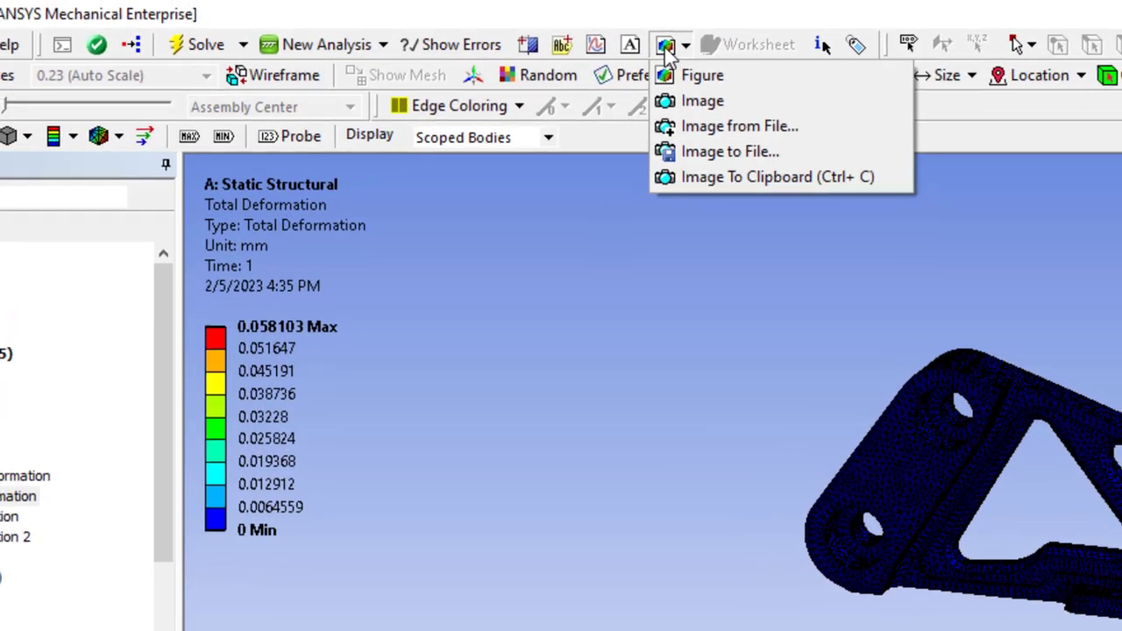
click(701, 73)
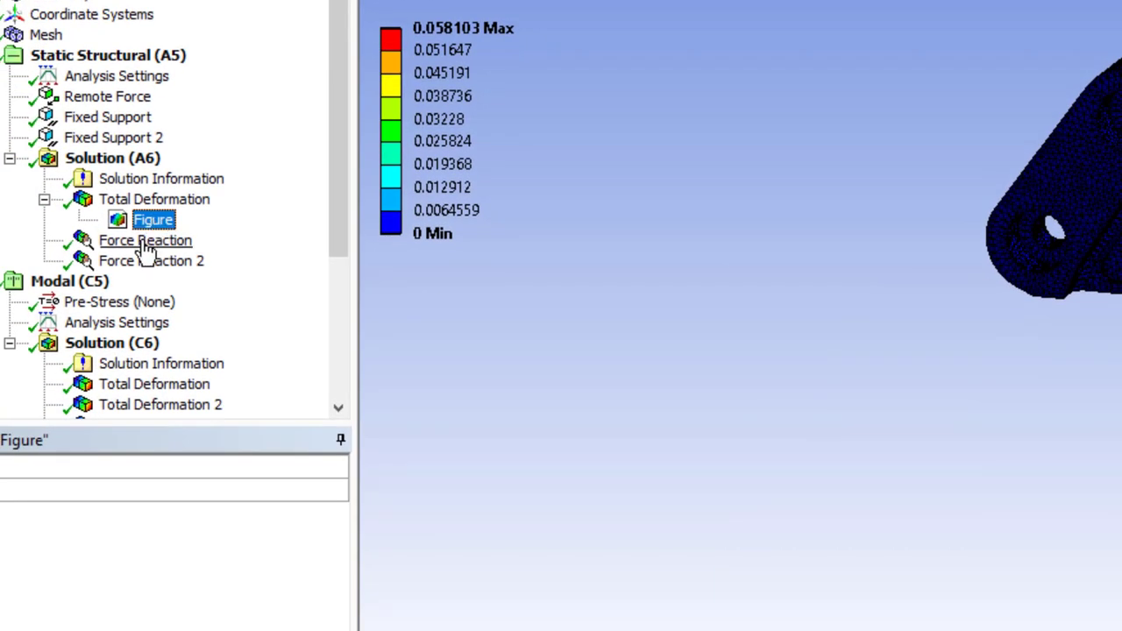
Insert a Figure under the Force Reaction result and bring up the report preview.
click(144, 240)
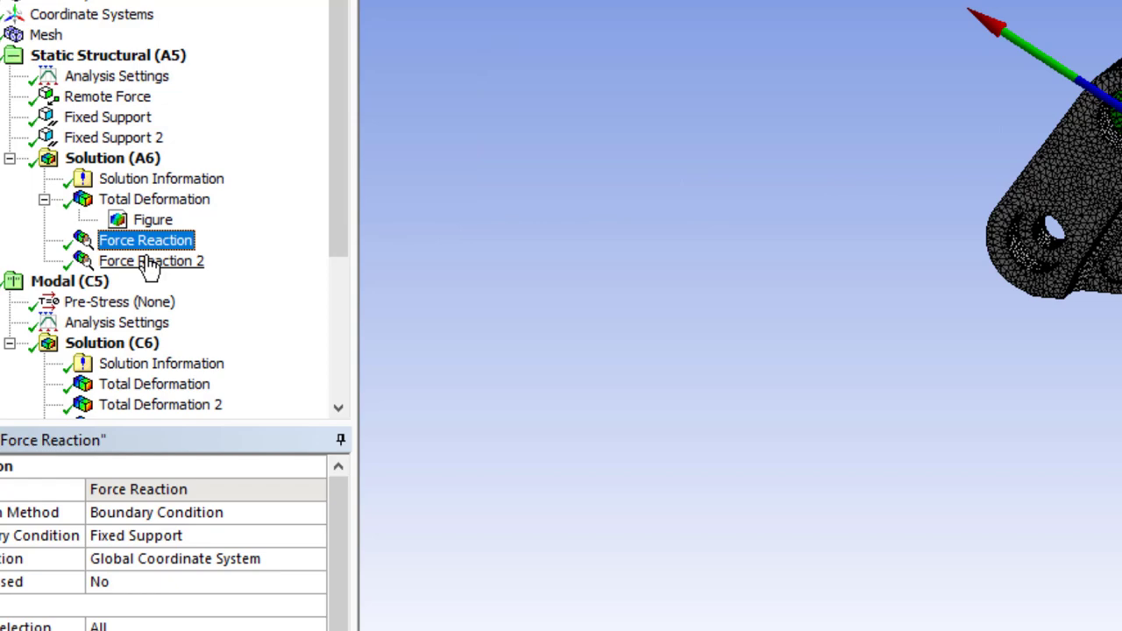
click(571, 31)
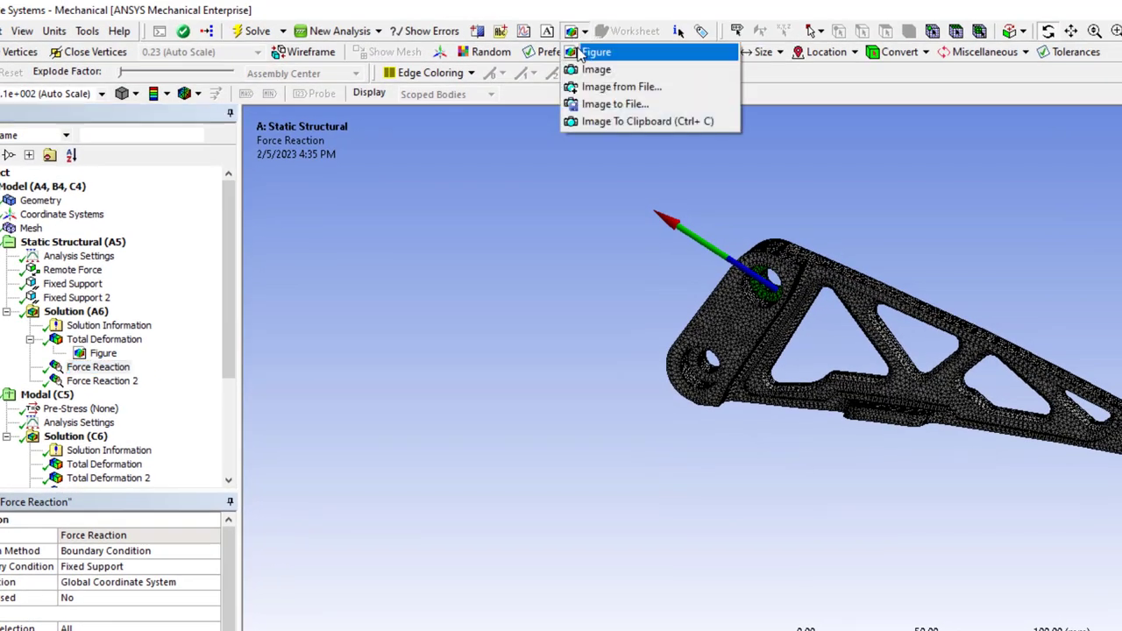
click(596, 52)
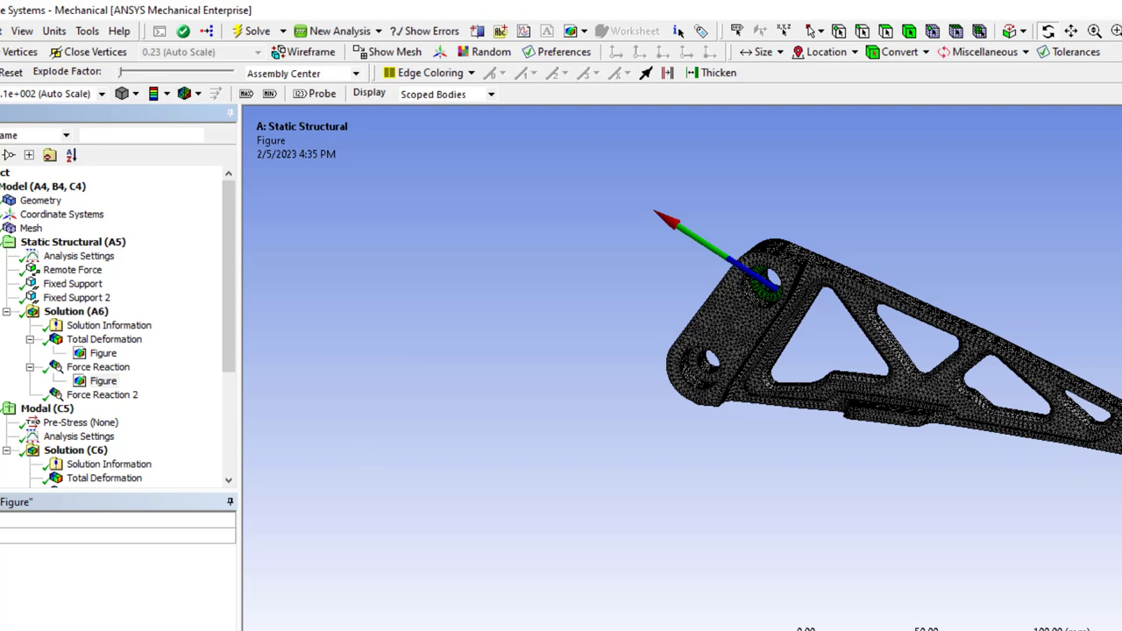
click(103, 353)
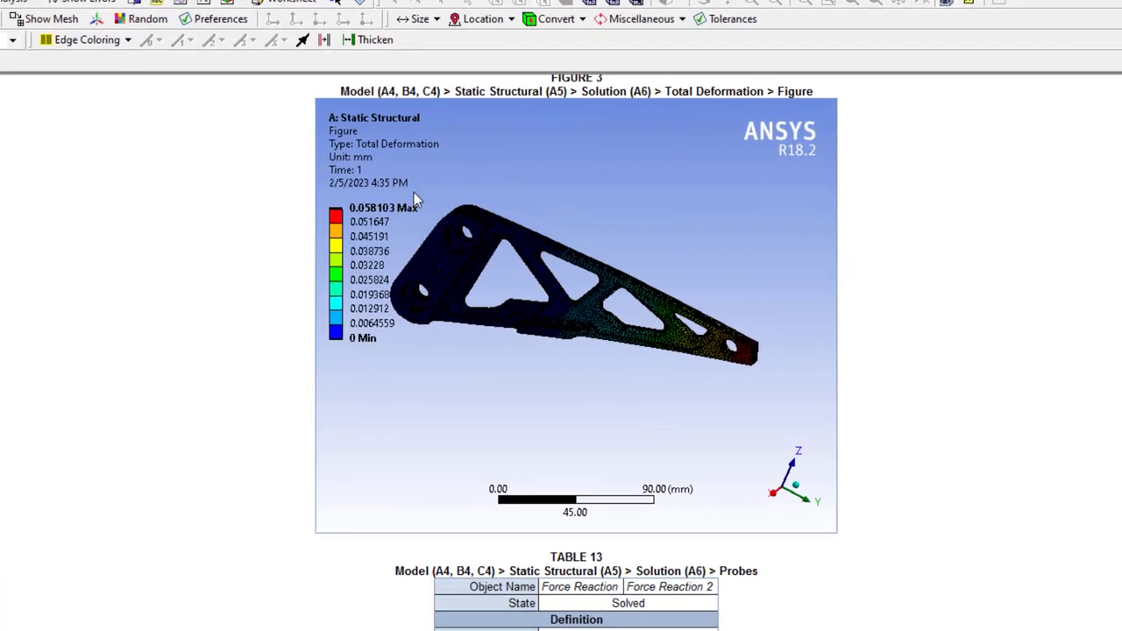
Scroll the report to the Total Deformation and Force Reaction figures.
scroll(down, 3)
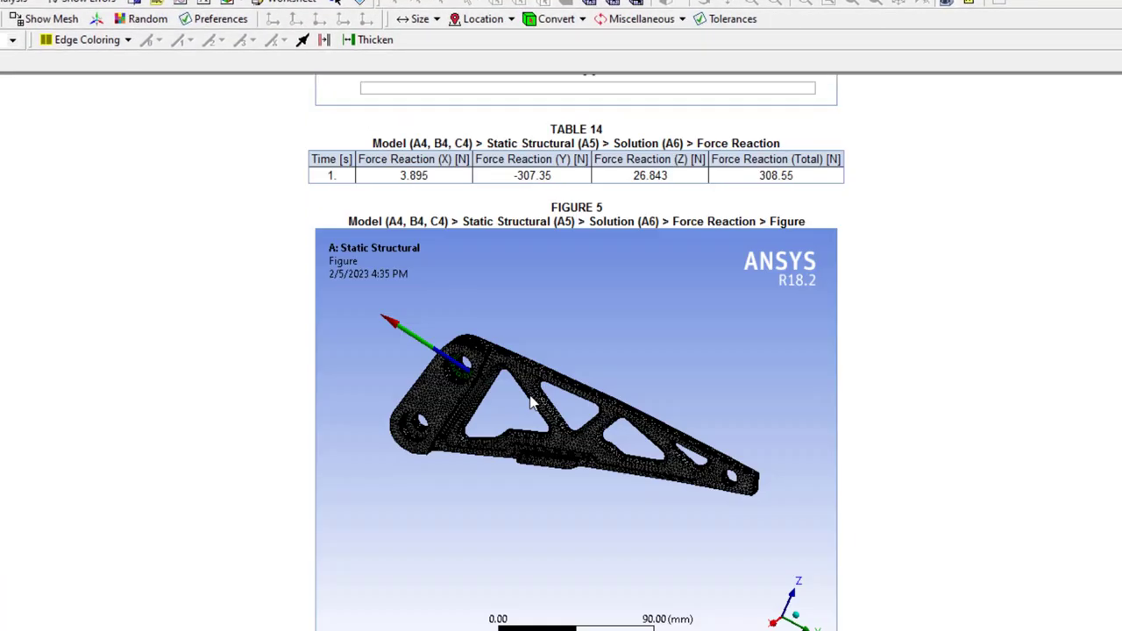
scroll(down, 3)
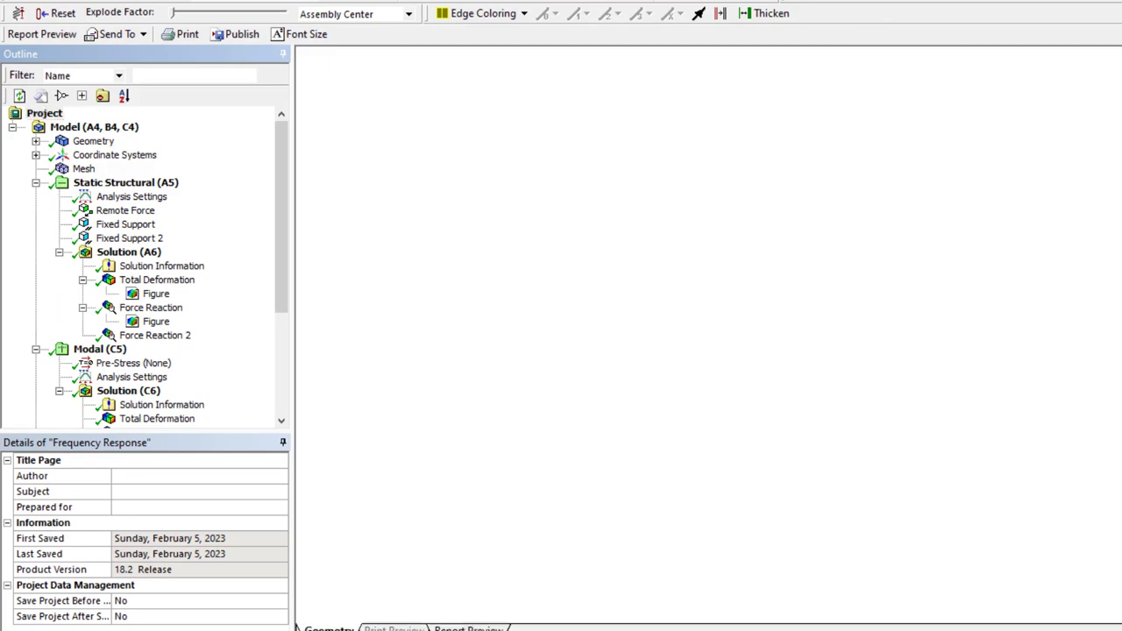
Overlay the undeformed wireframe on the Total Deformation figure via Show Undeformed WireFrame.
click(156, 294)
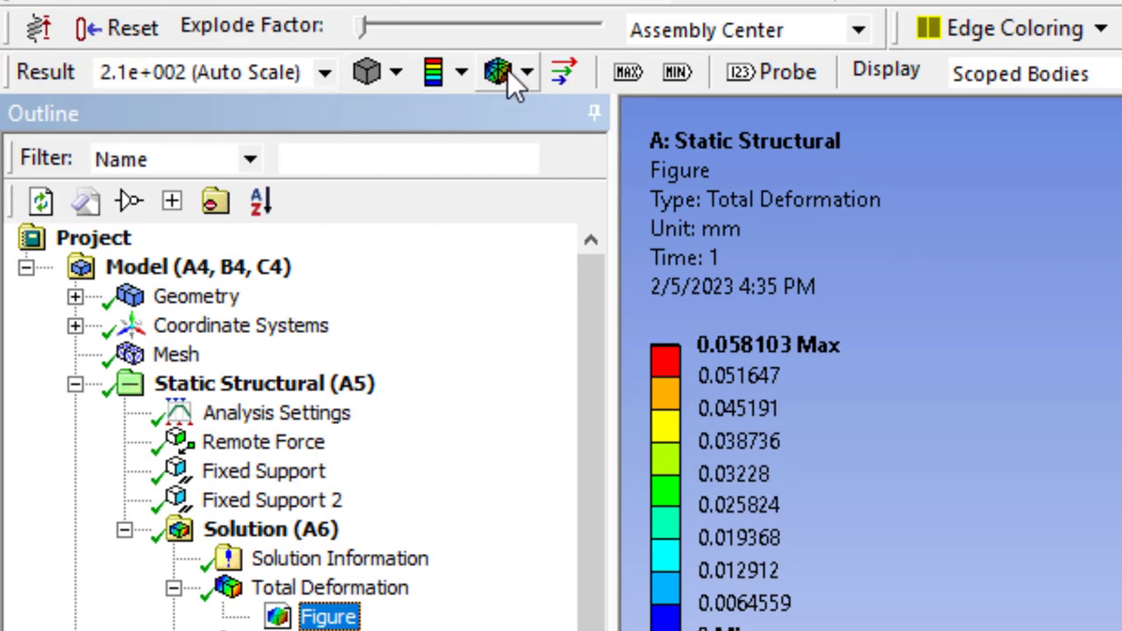
click(500, 72)
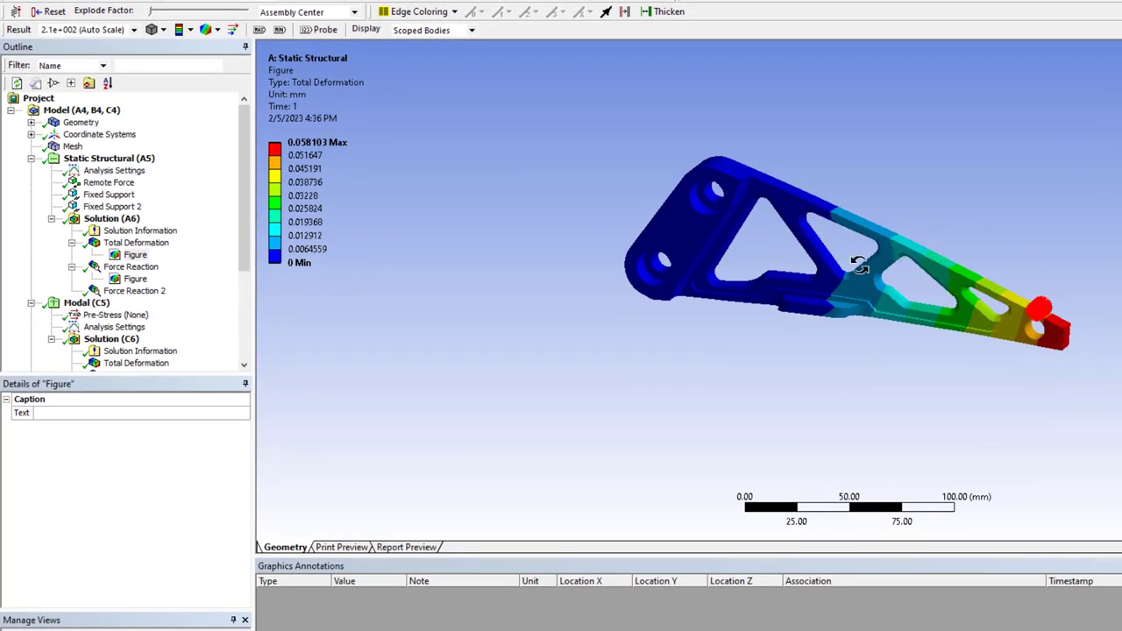
click(217, 30)
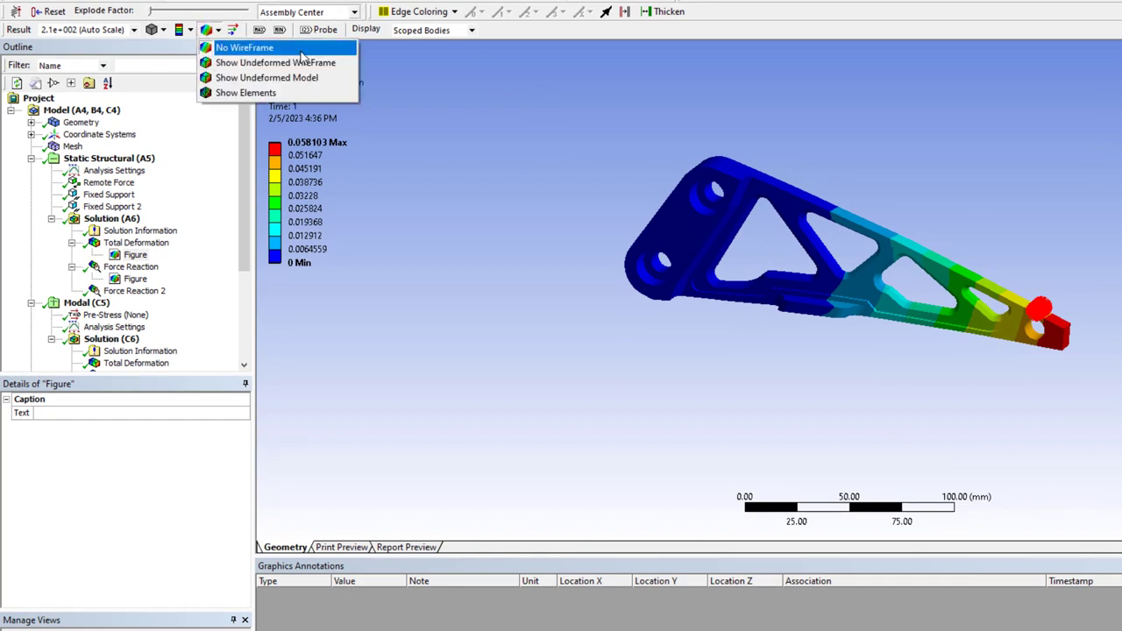
mouse_move(275, 64)
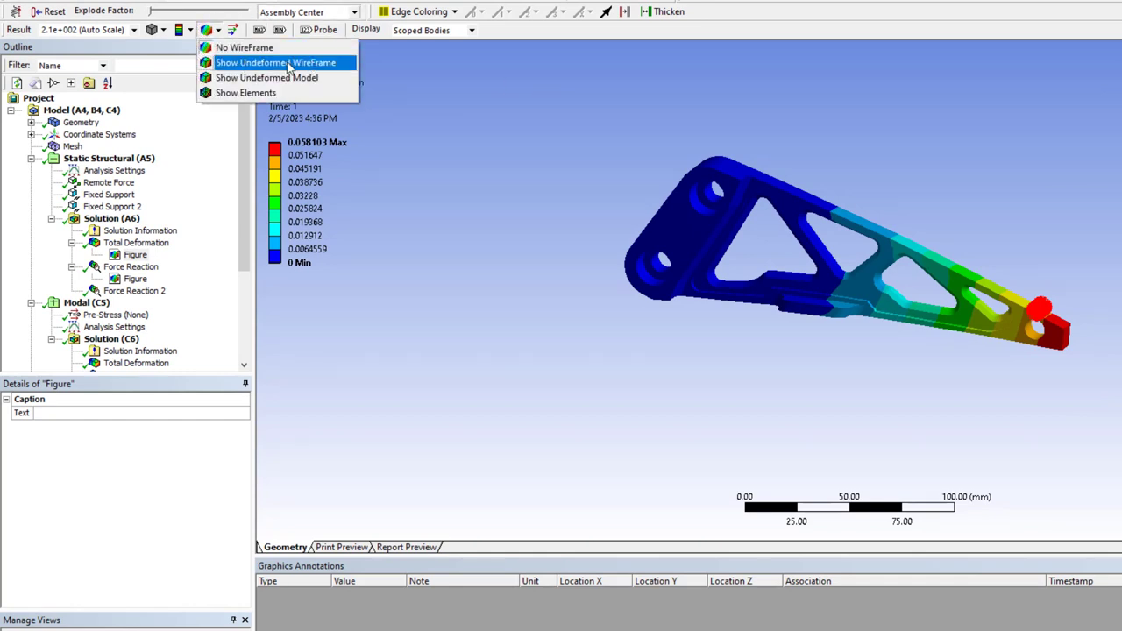
click(277, 63)
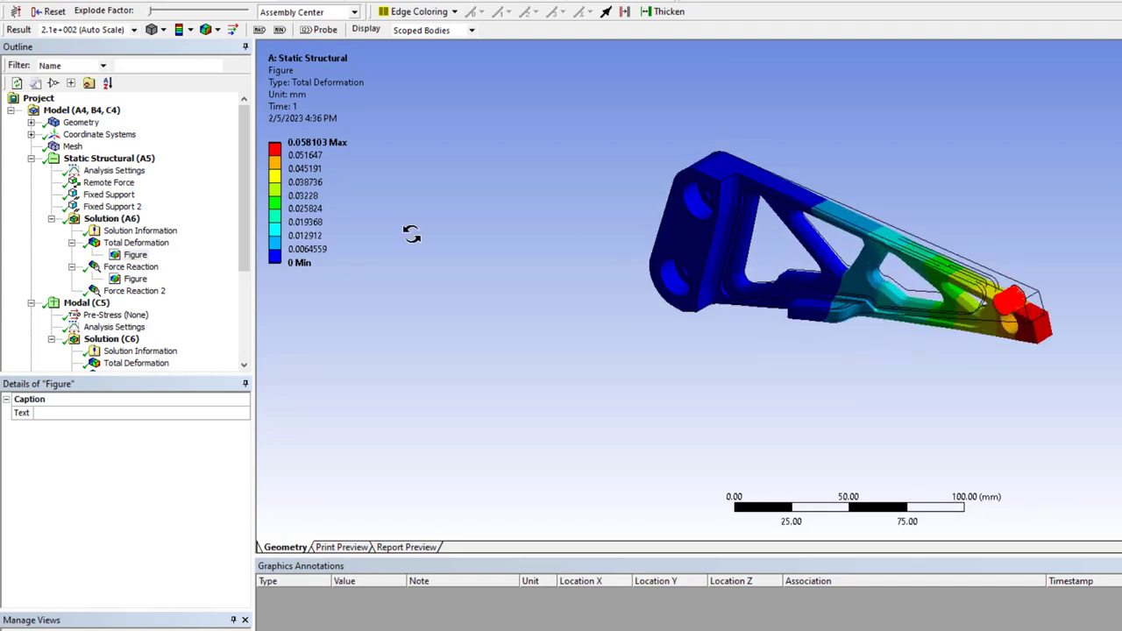
click(129, 266)
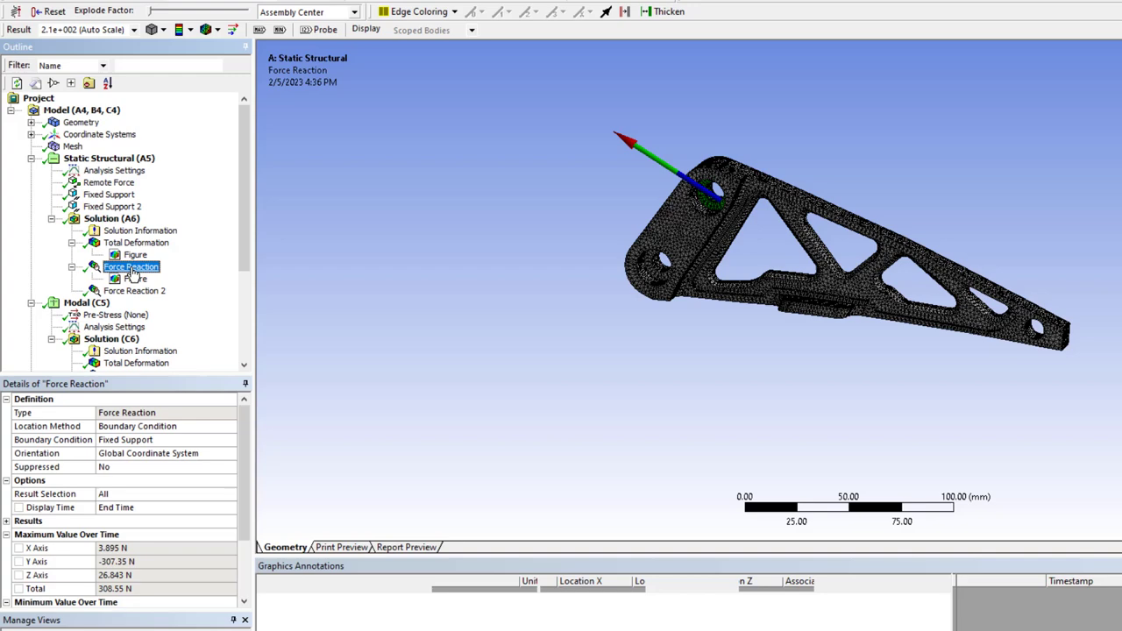
click(136, 254)
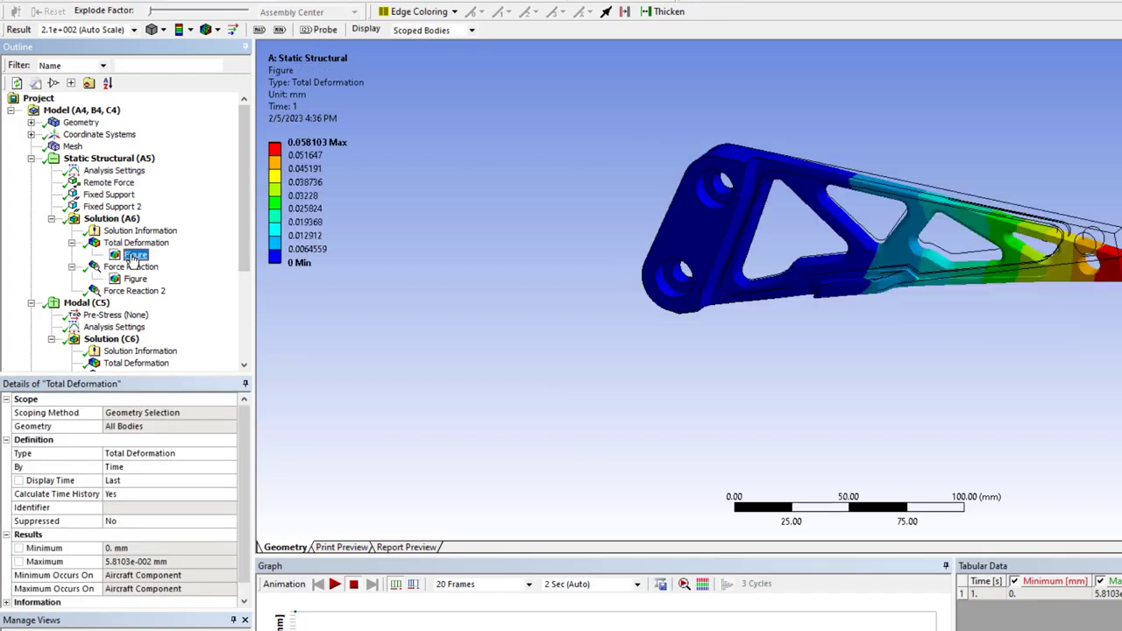
click(135, 254)
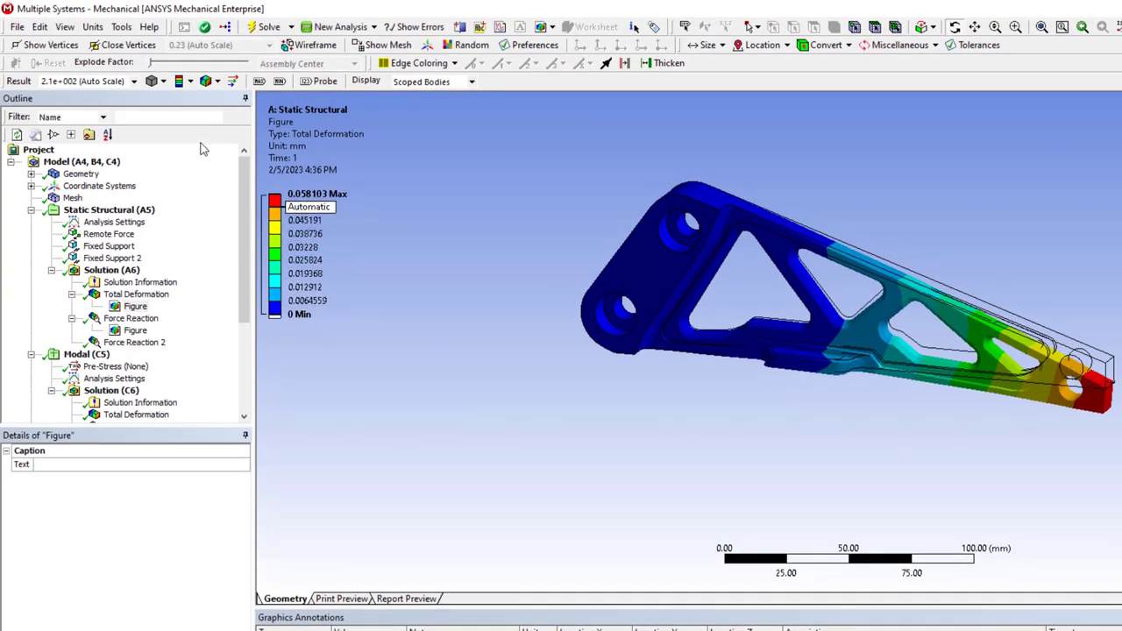
click(133, 80)
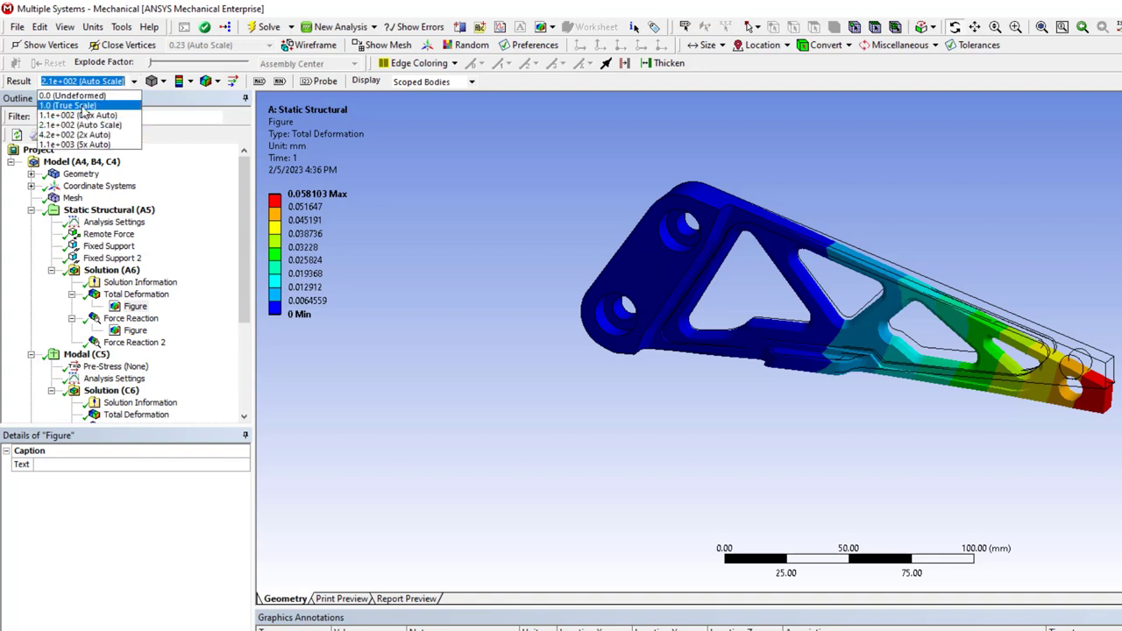
click(67, 106)
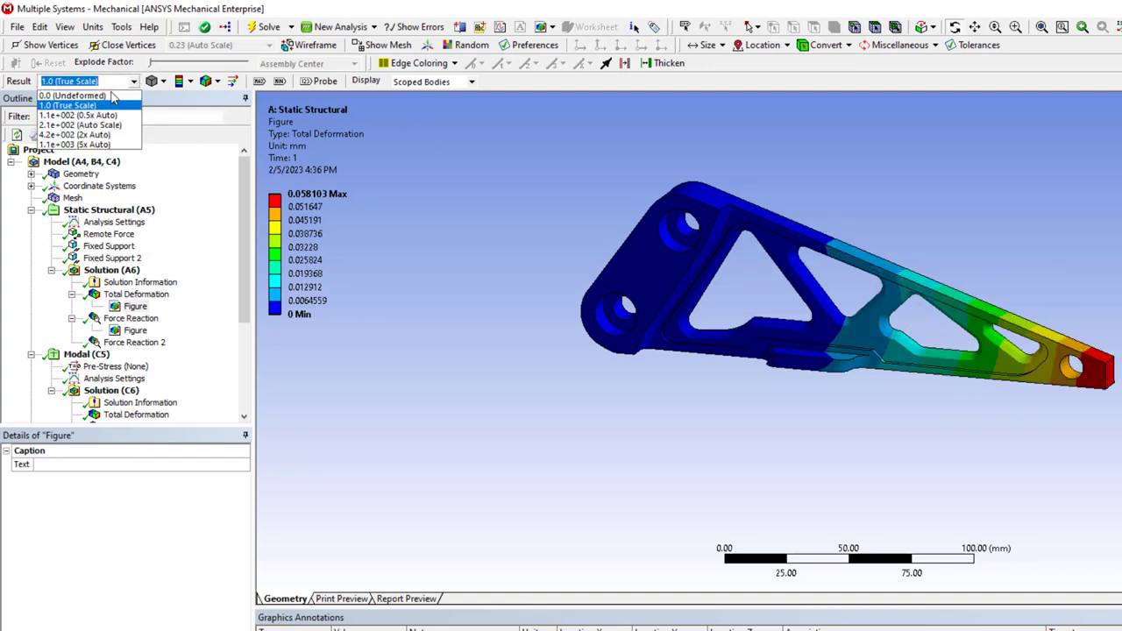
click(74, 94)
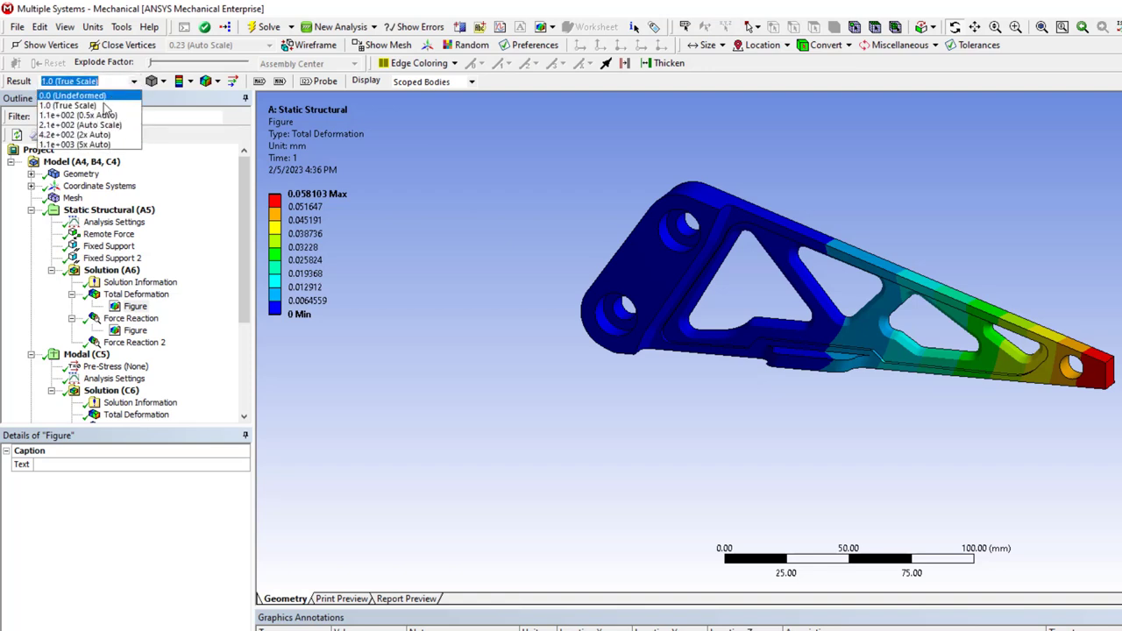
click(79, 125)
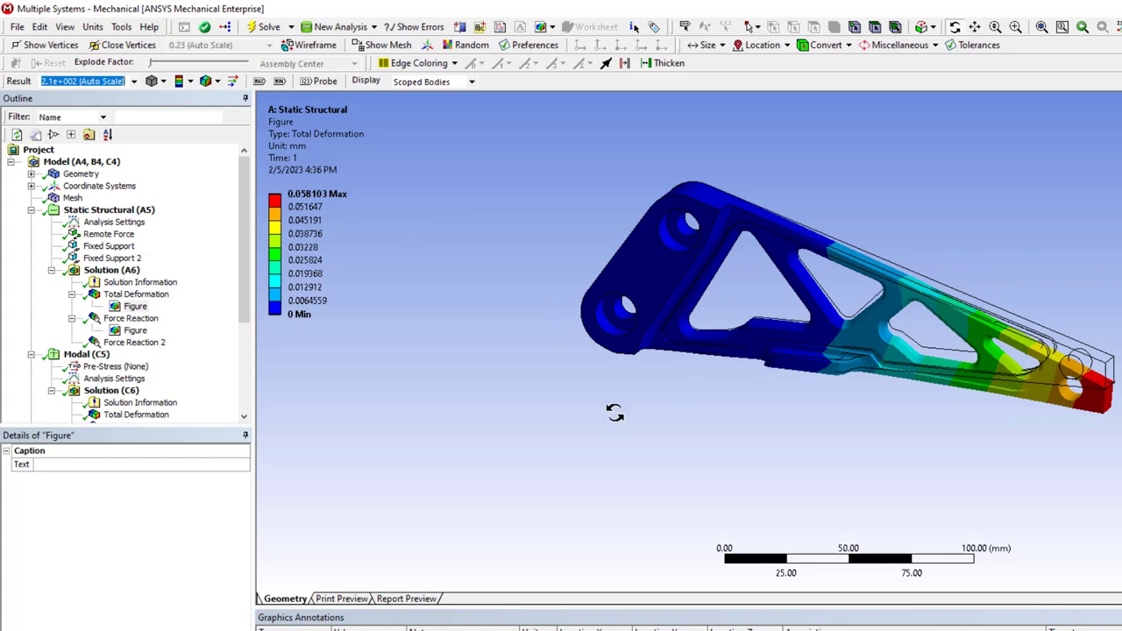
click(135, 330)
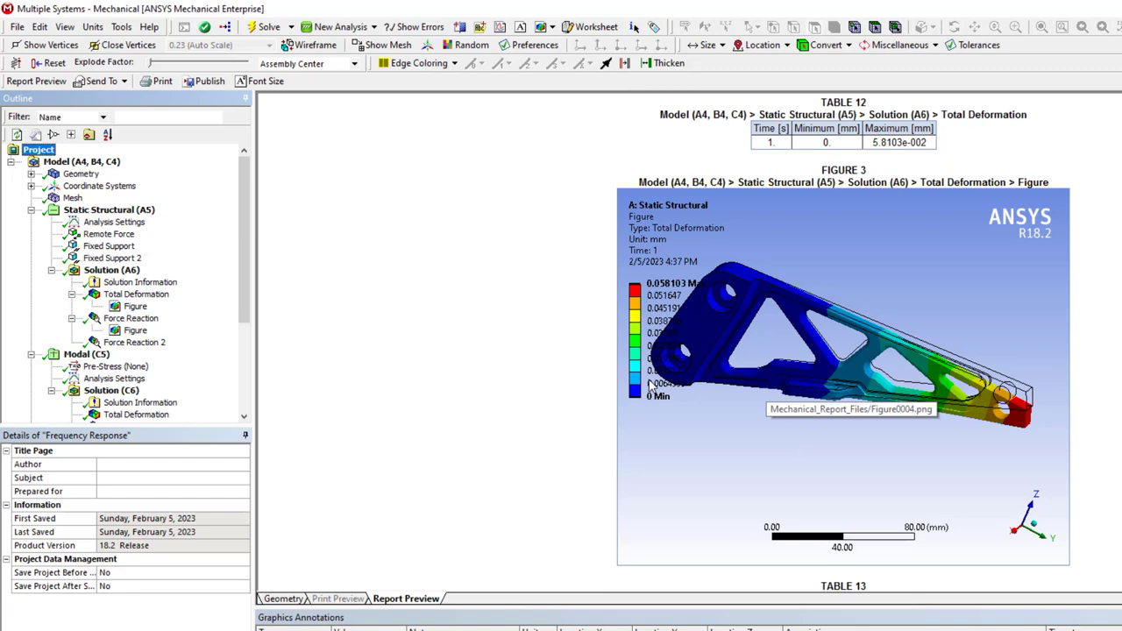
mouse_move(629, 375)
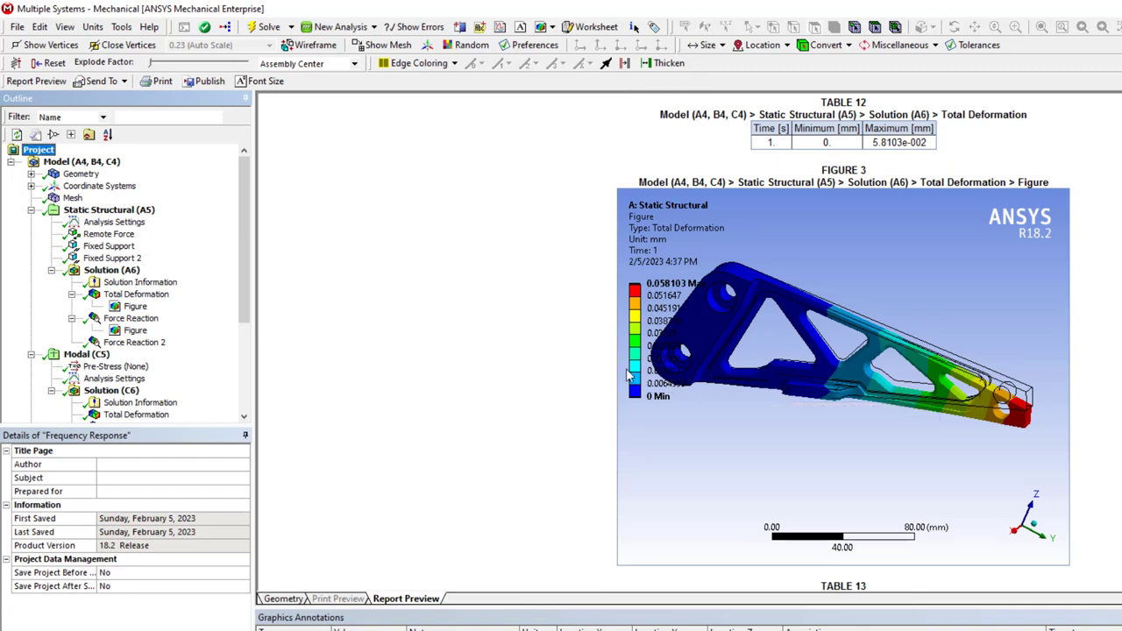
click(141, 294)
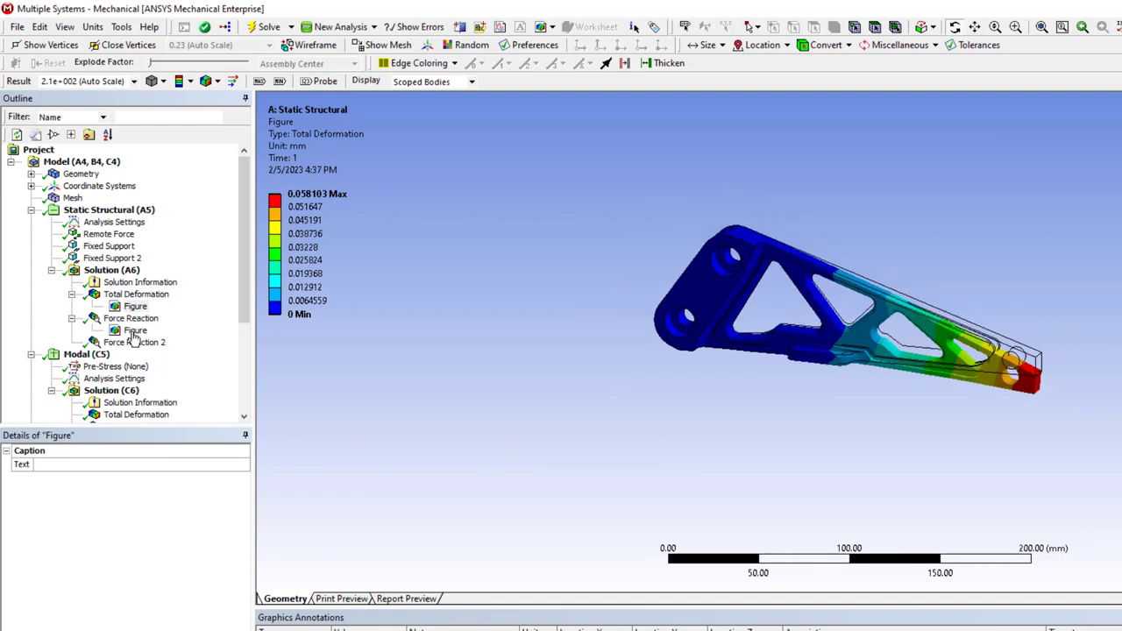
click(135, 305)
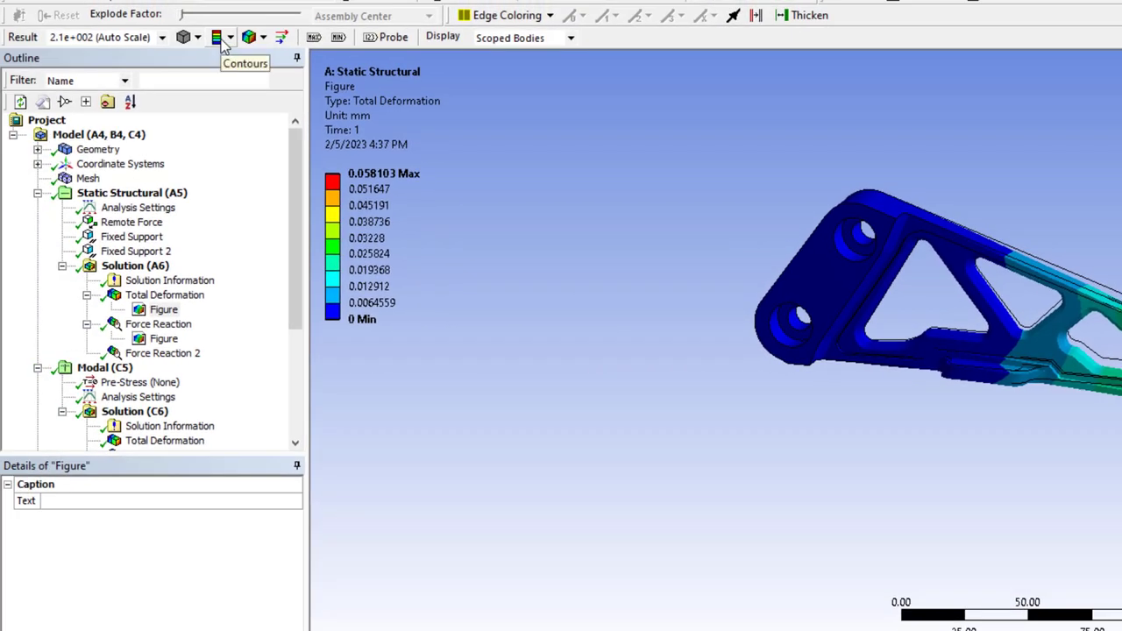
click(218, 36)
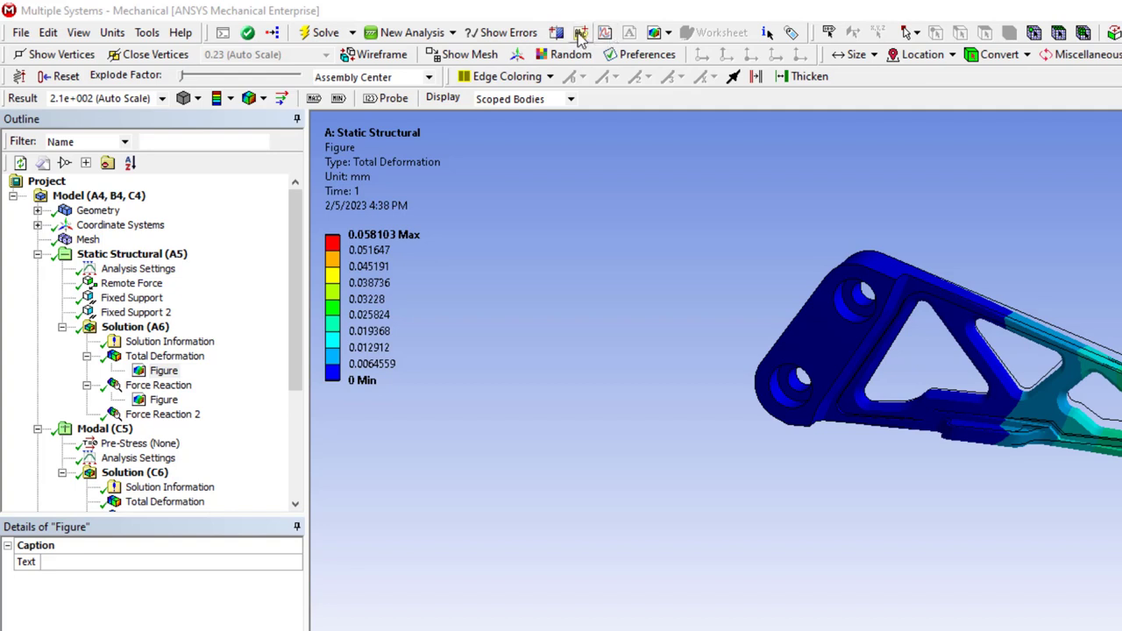
mouse_move(890, 272)
text(This is the top.)
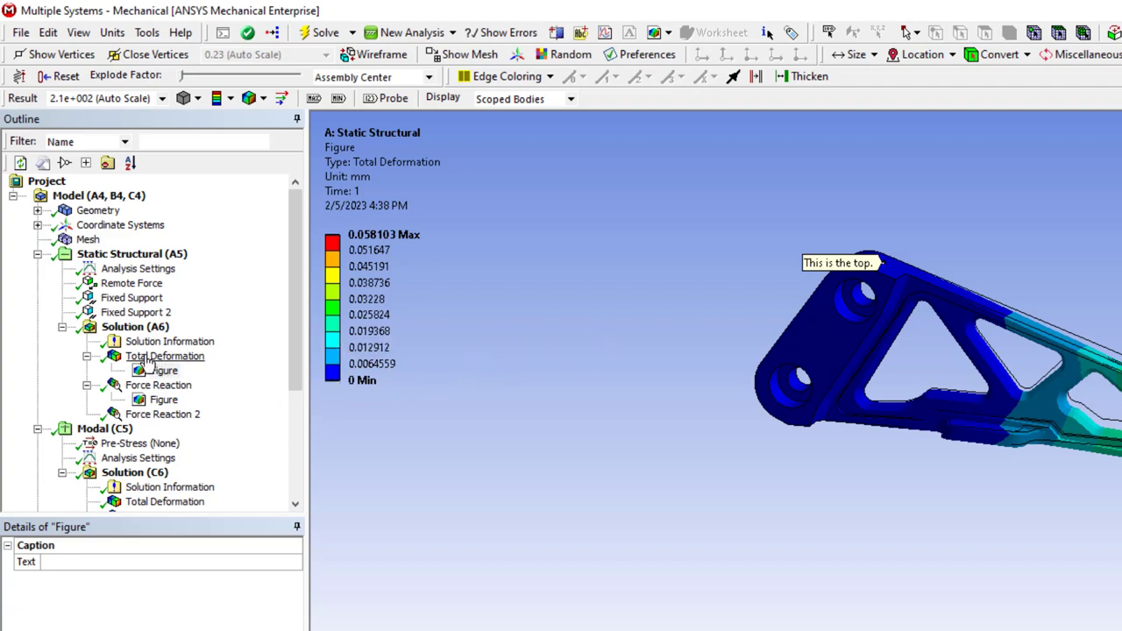
Select the Total Deformation result to attach a comment.
click(165, 356)
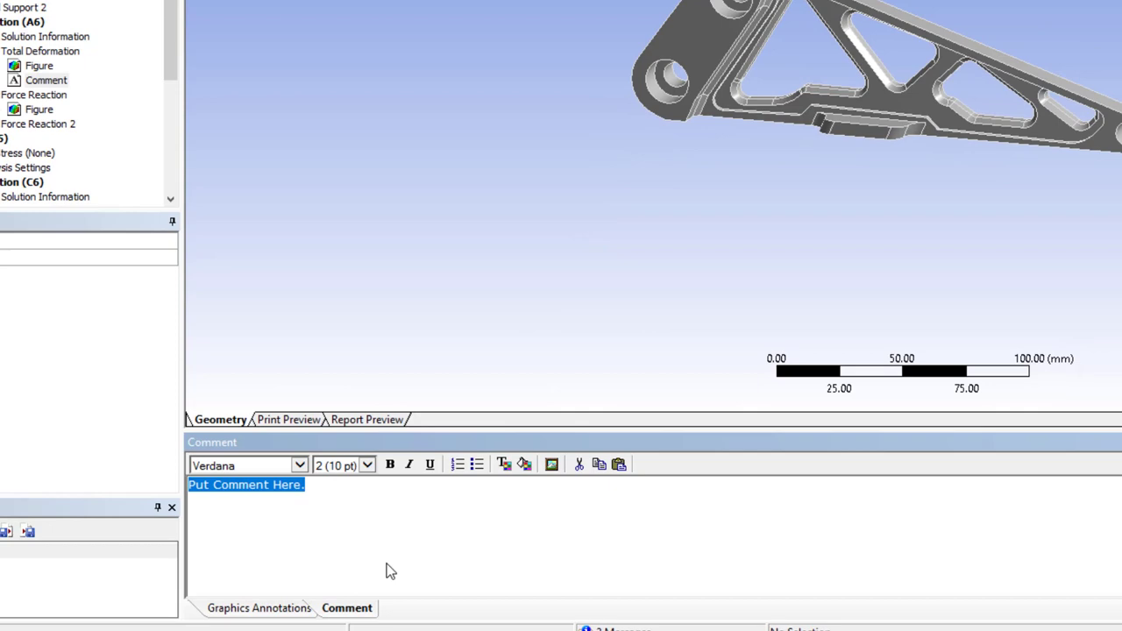
Write the comment 'The maximum deformation is at the tip where t…' and export the report to Word.
text(The maximum deformation is at the tip where the load is applied)
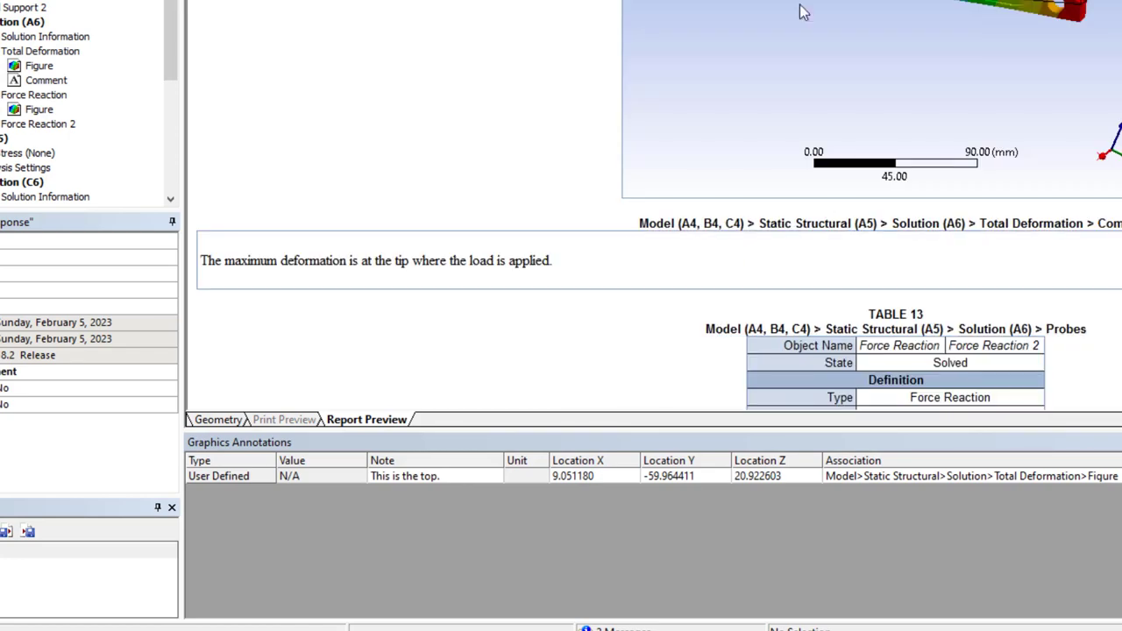
scroll(down, 3)
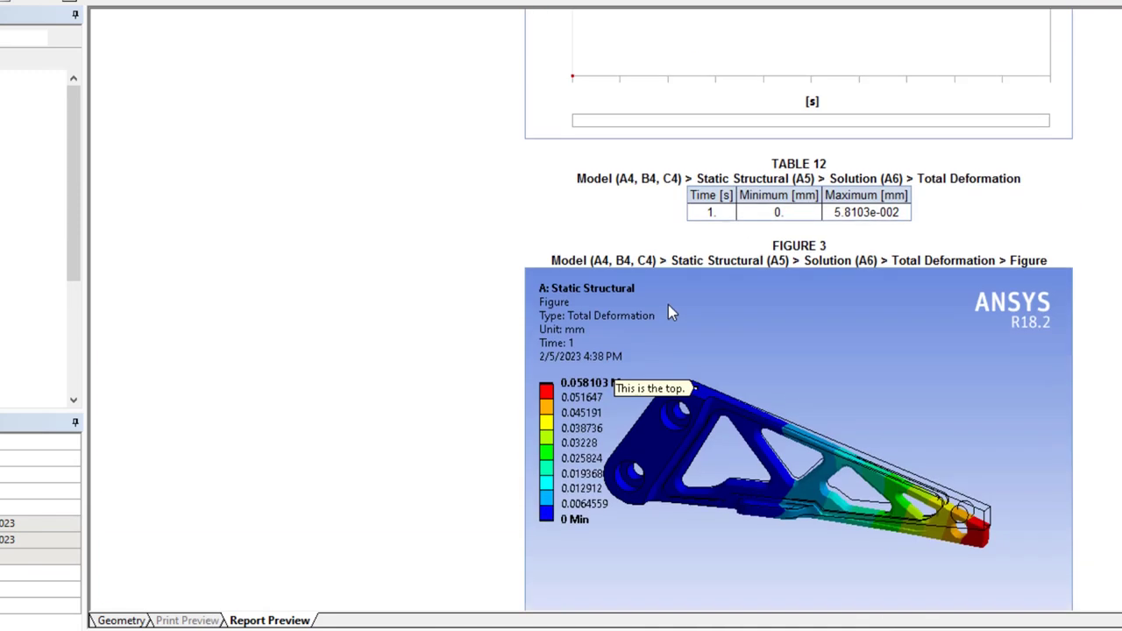
scroll(down, 3)
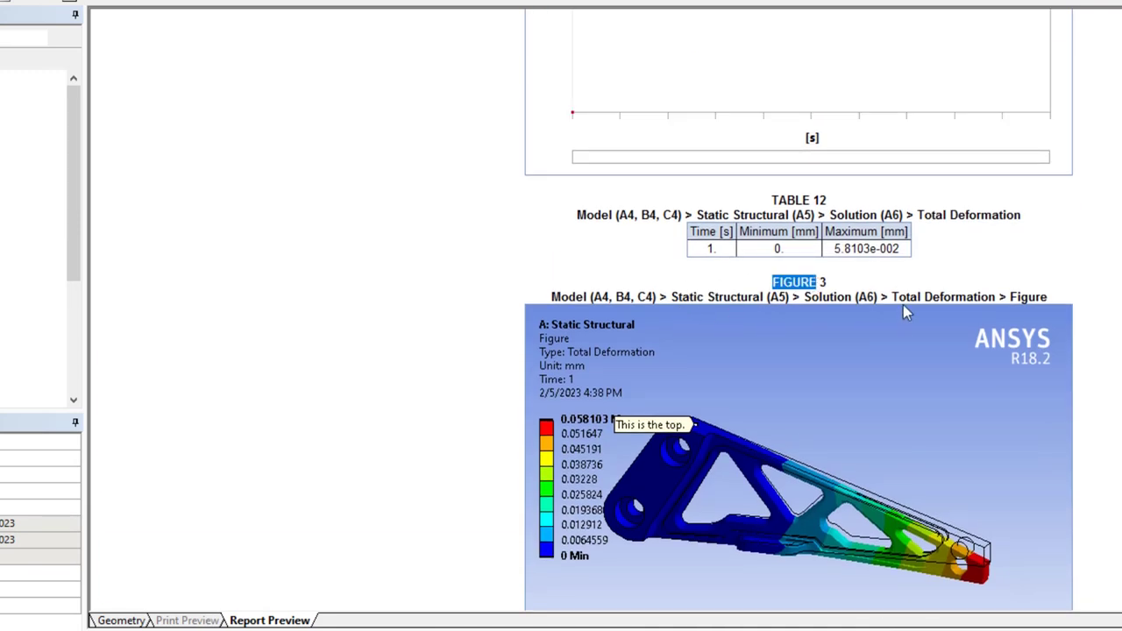
scroll(down, 3)
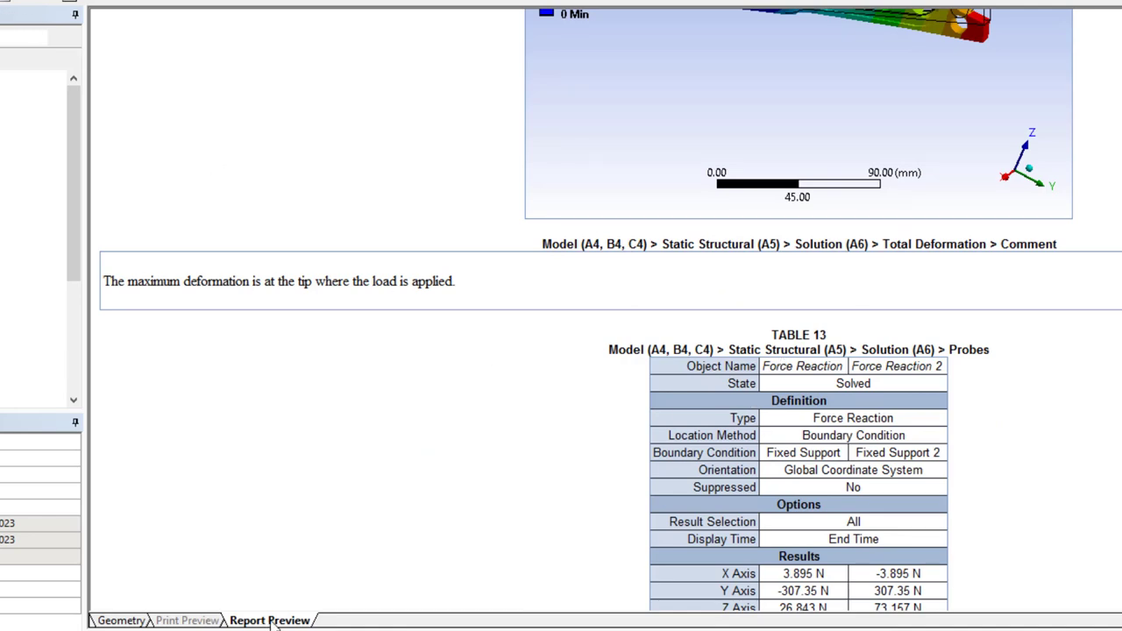
click(122, 98)
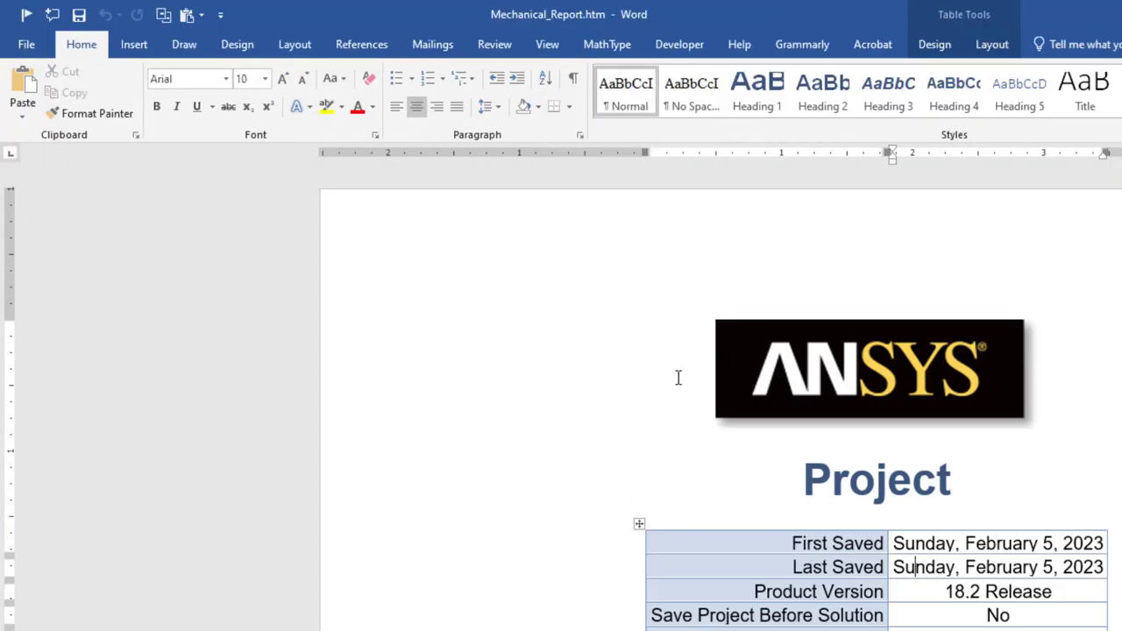
scroll(down, 3)
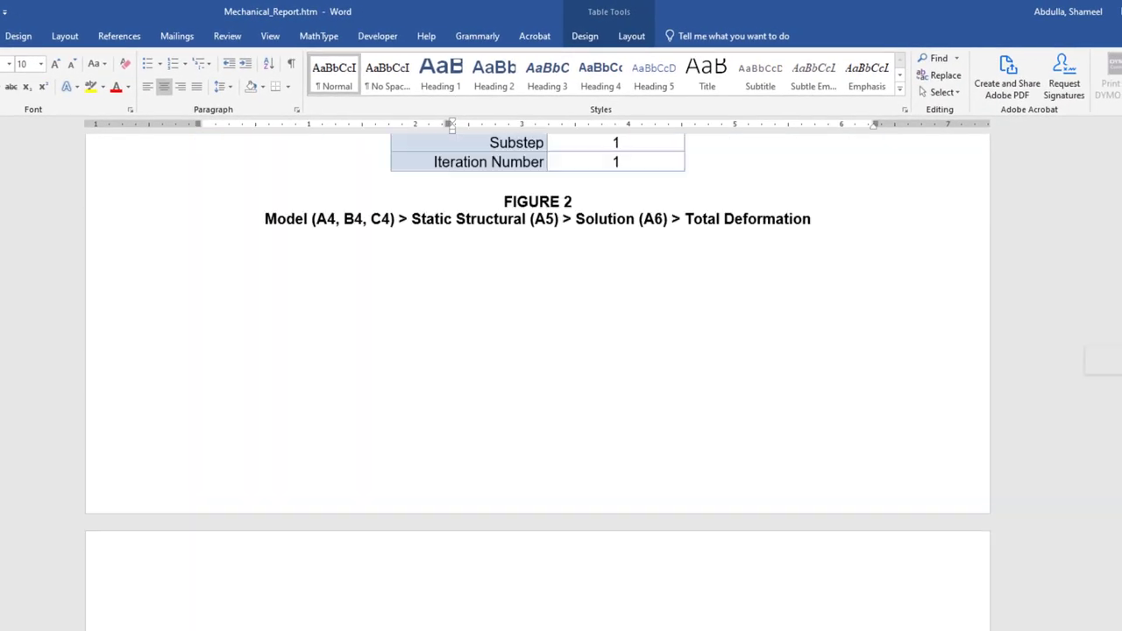
scroll(down, 3)
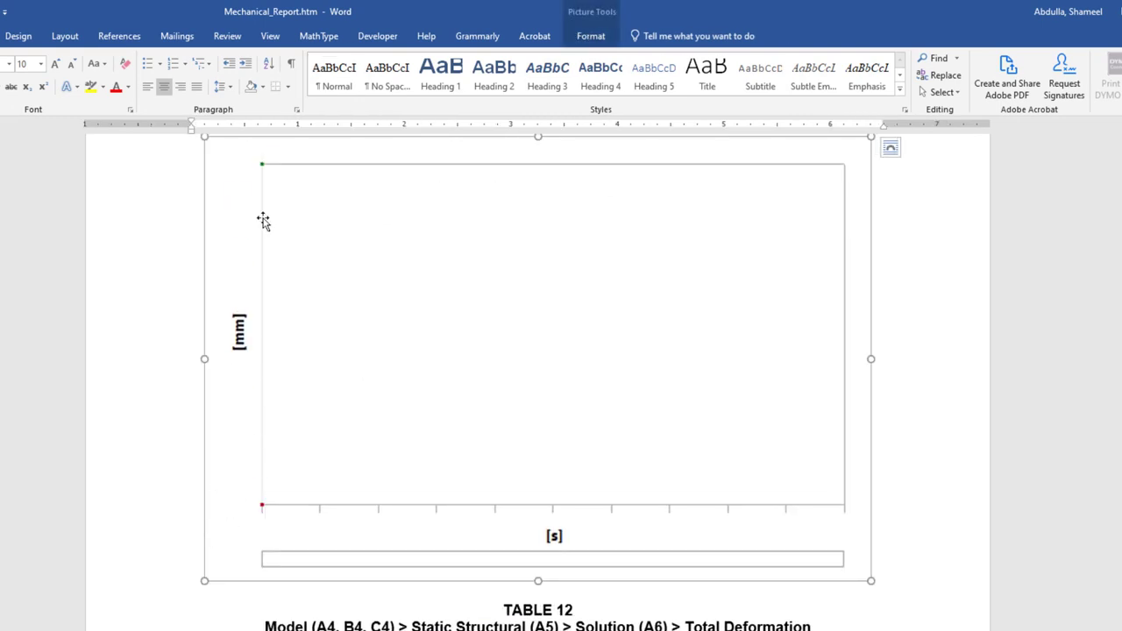
mouse_move(158, 449)
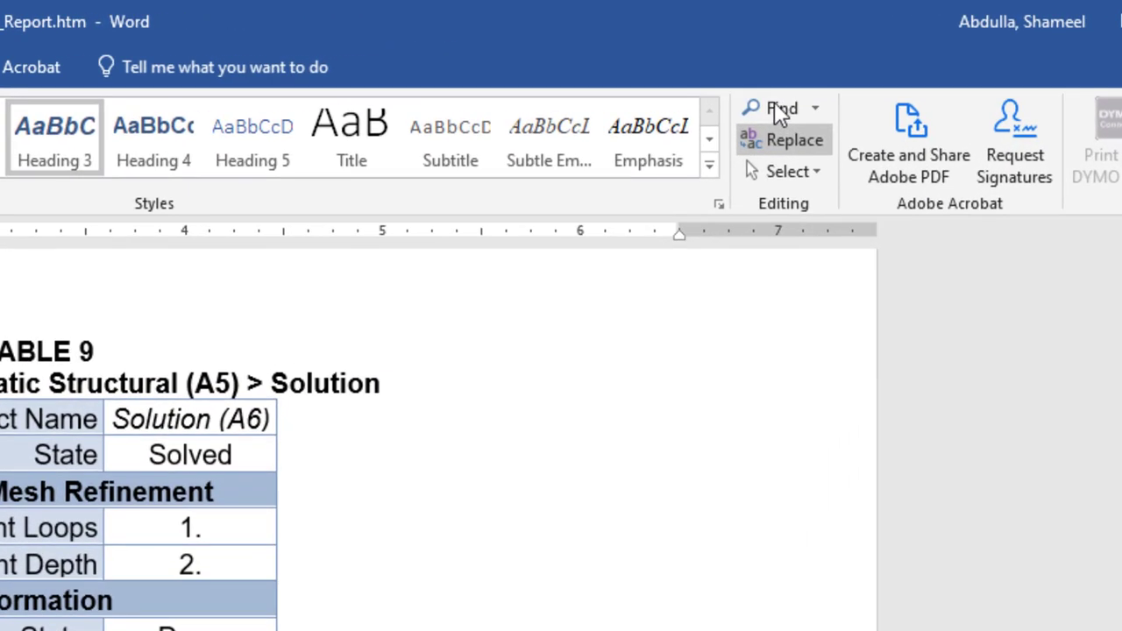
Show the report's heading outline in Word's Navigation pane.
click(782, 107)
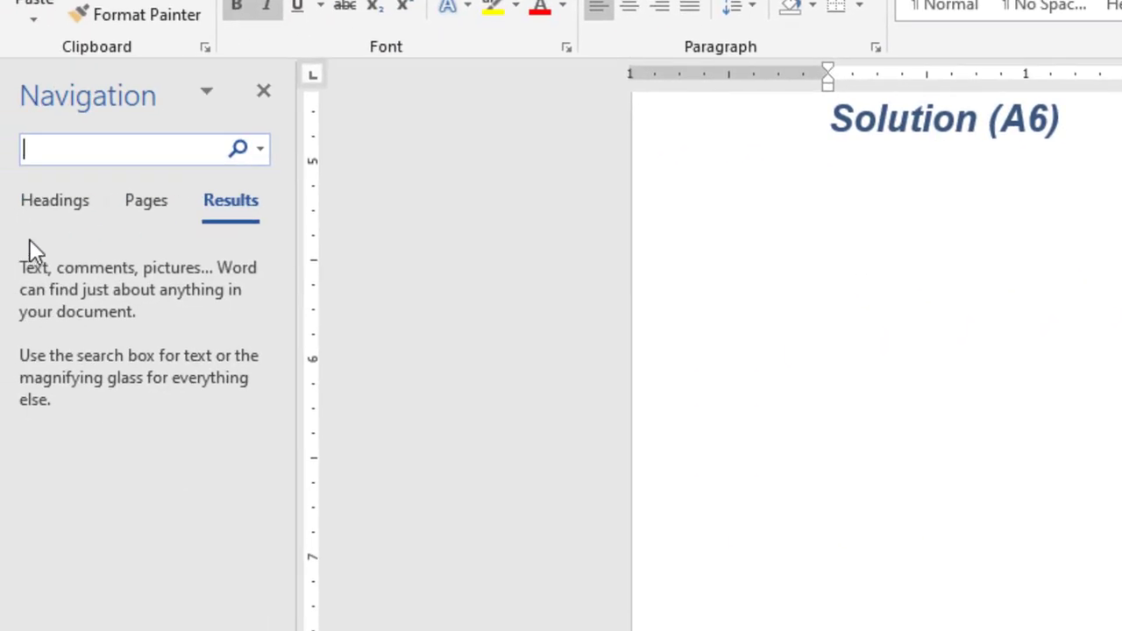
click(54, 200)
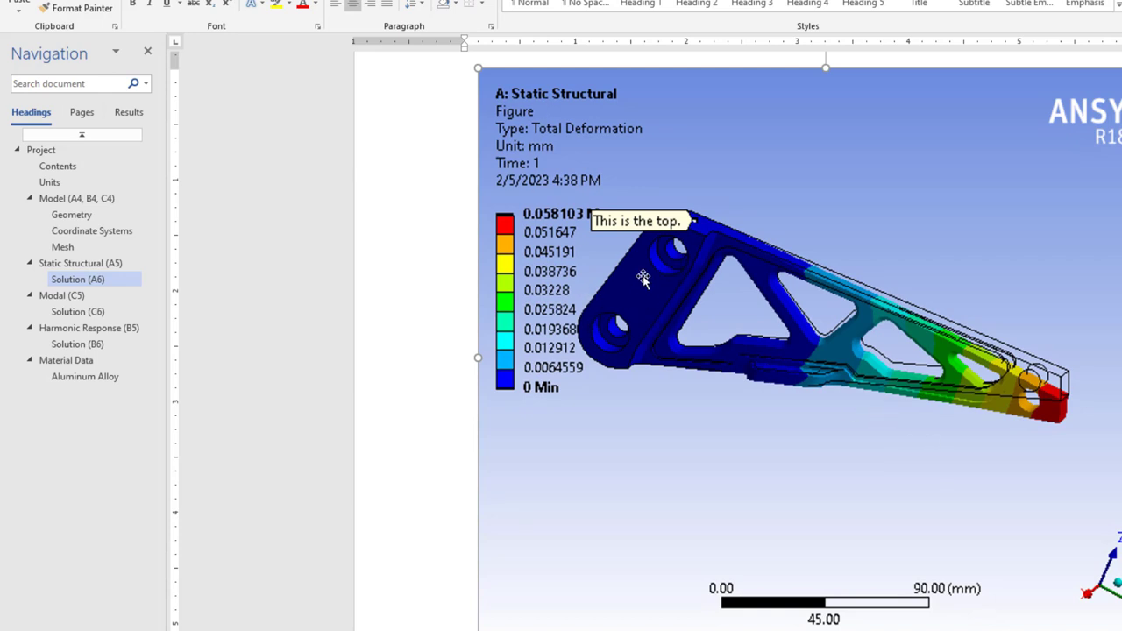
mouse_move(840, 349)
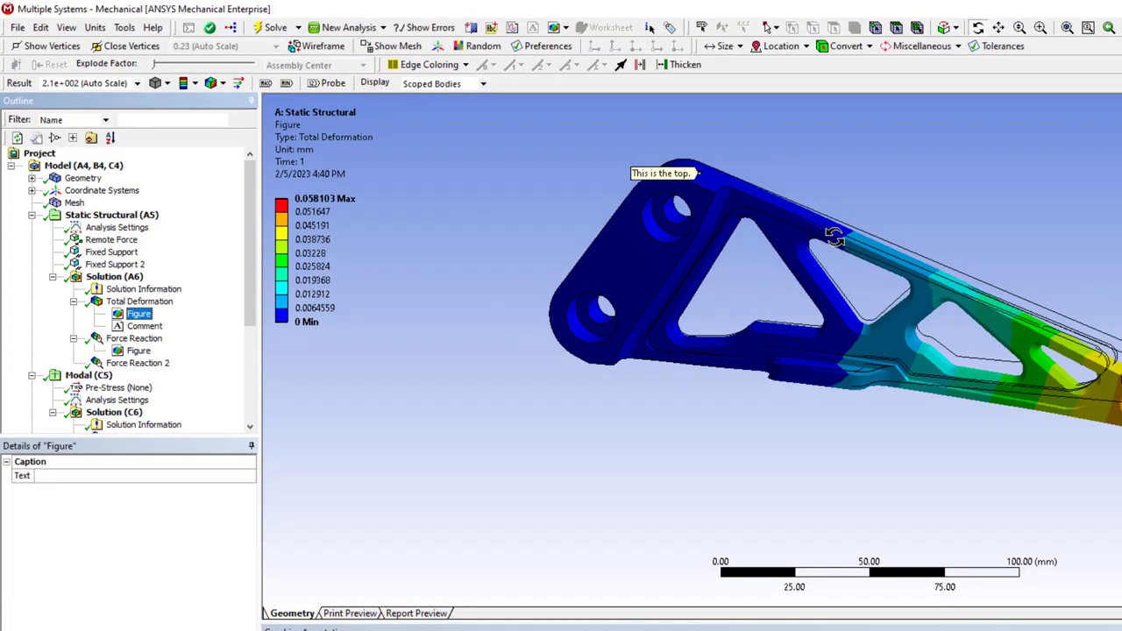
Show the Total Deformation result with mesh edges hidden, ready for image export.
click(1085, 26)
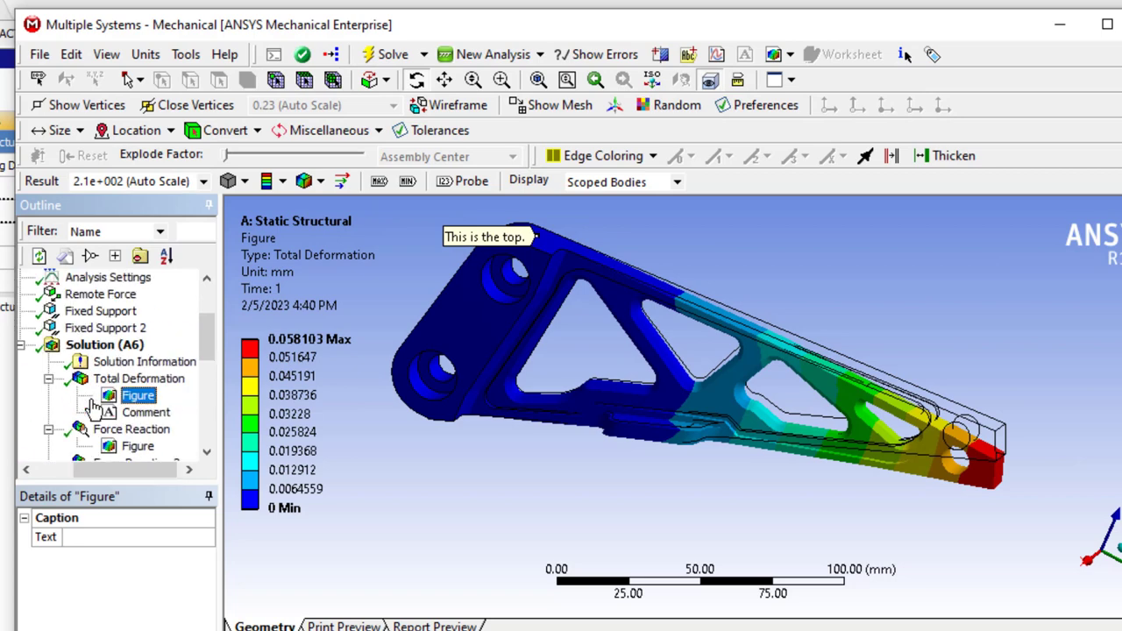
click(775, 54)
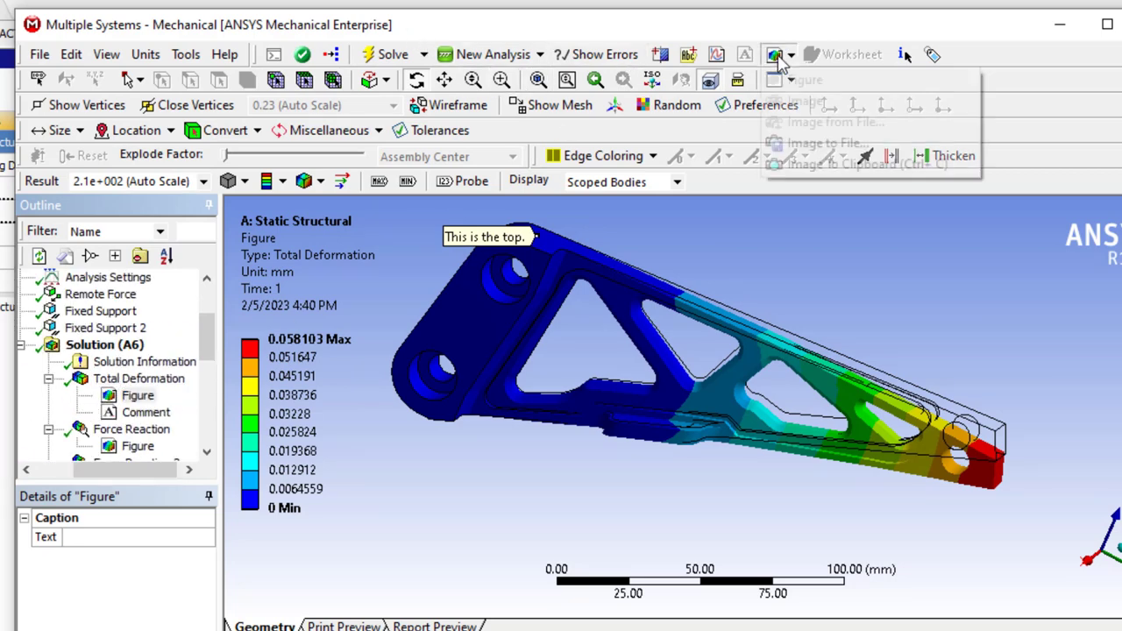
click(138, 378)
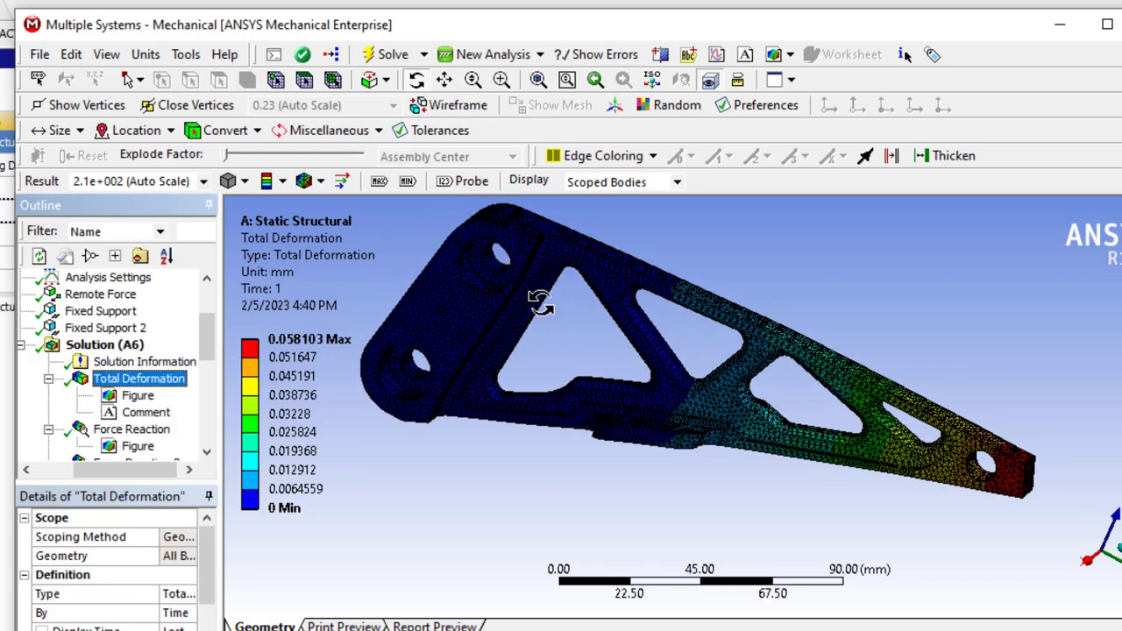
click(301, 181)
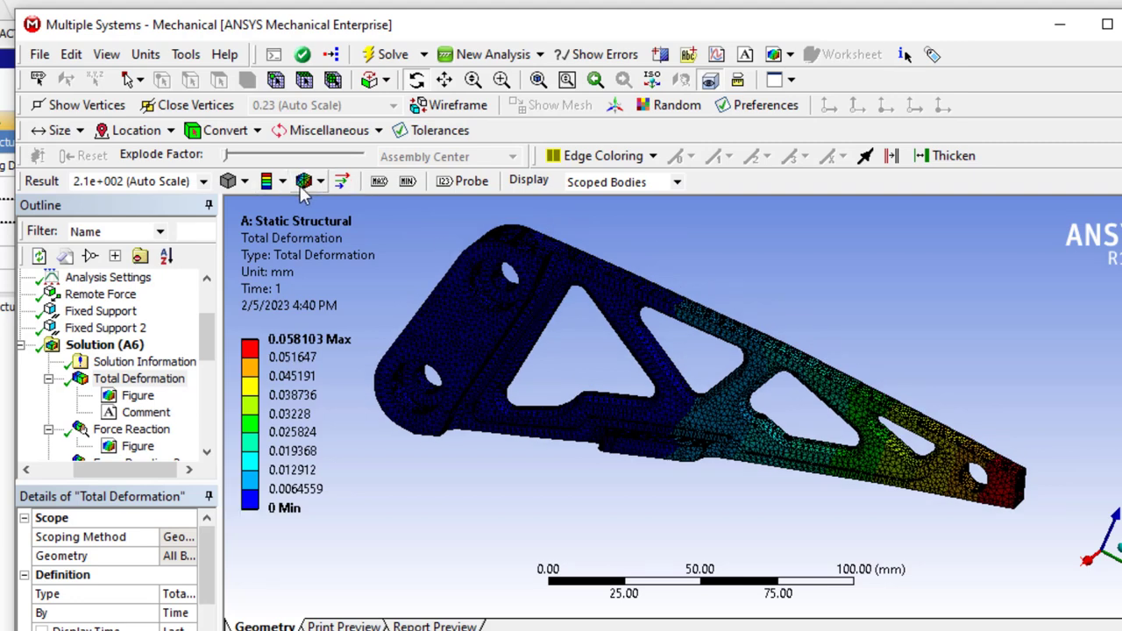
mouse_move(305, 181)
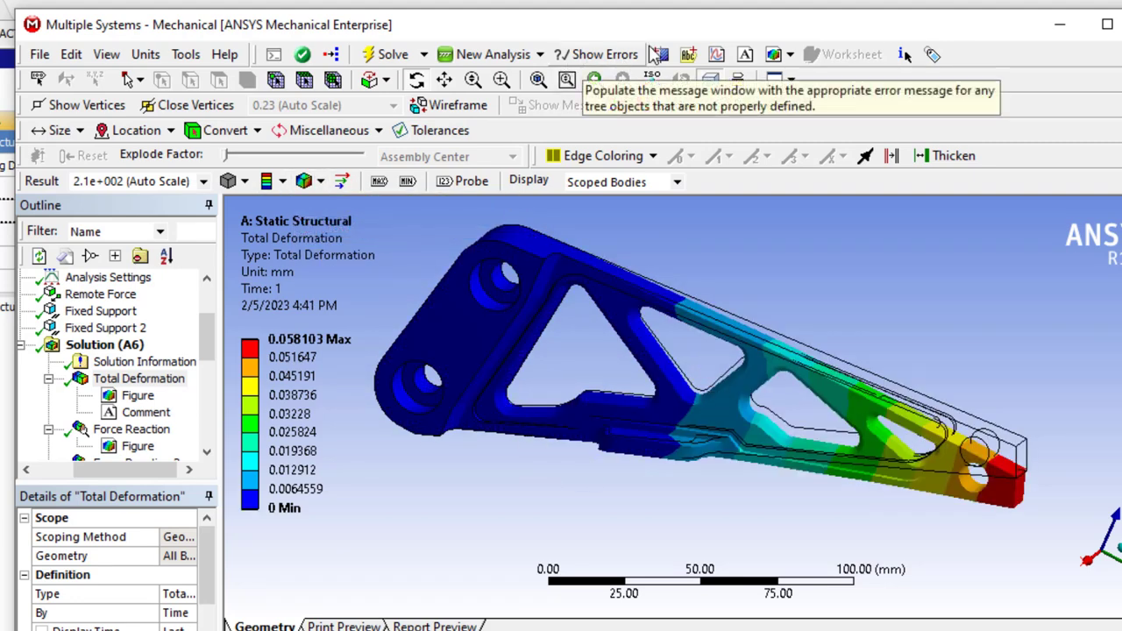
mouse_move(773, 55)
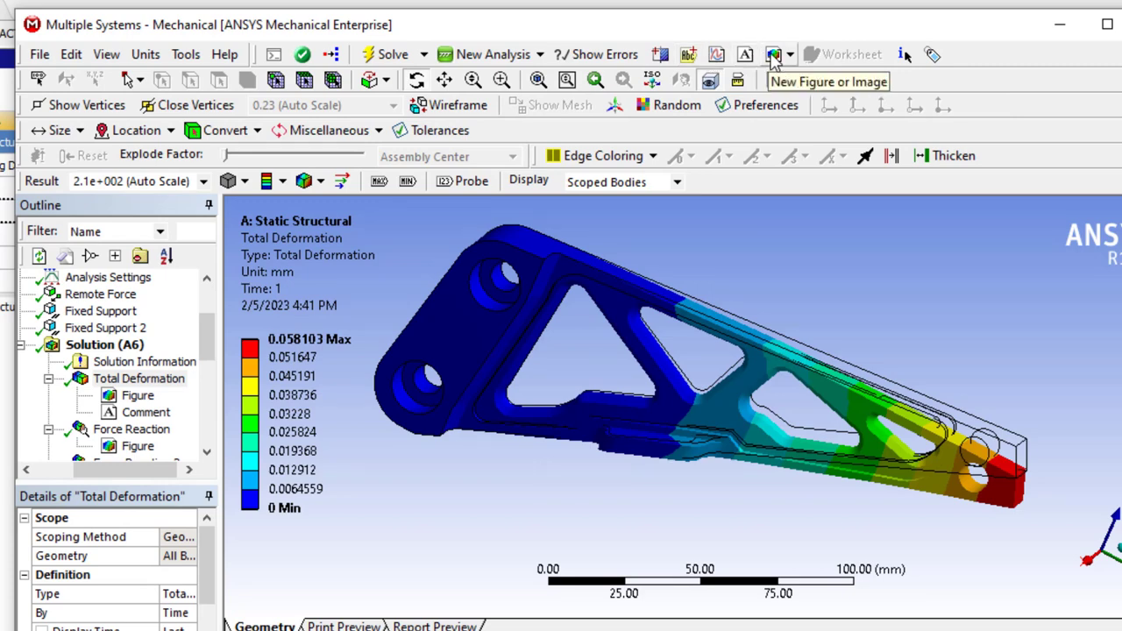
click(775, 54)
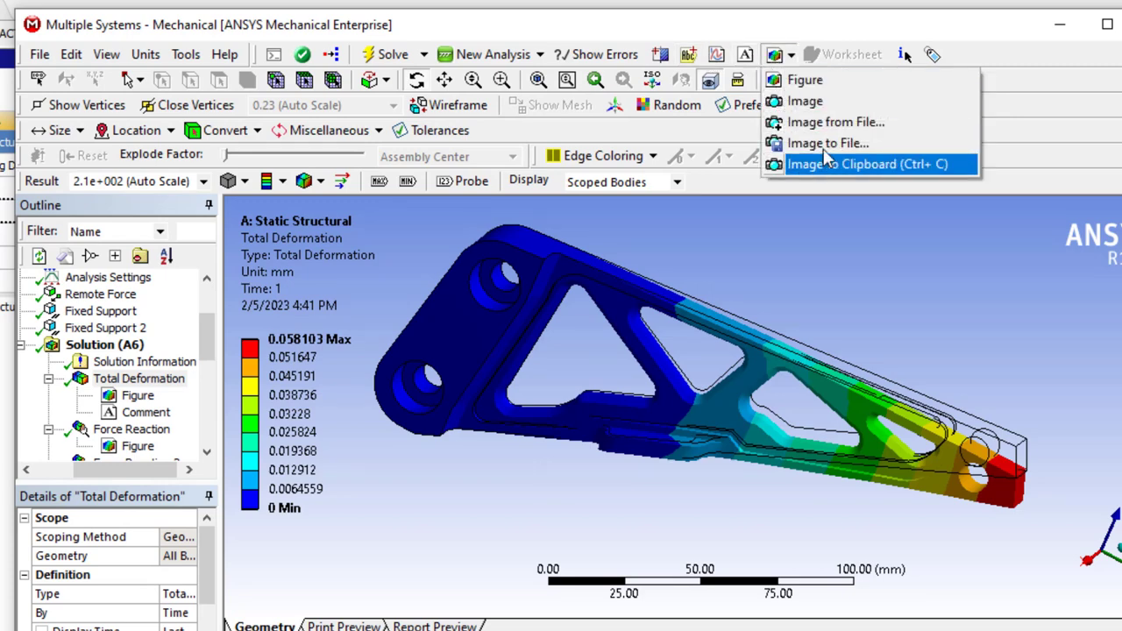
Export the view as a High resolution (4:1) PNG, ansys_deformation.png on the Desktop.
click(828, 144)
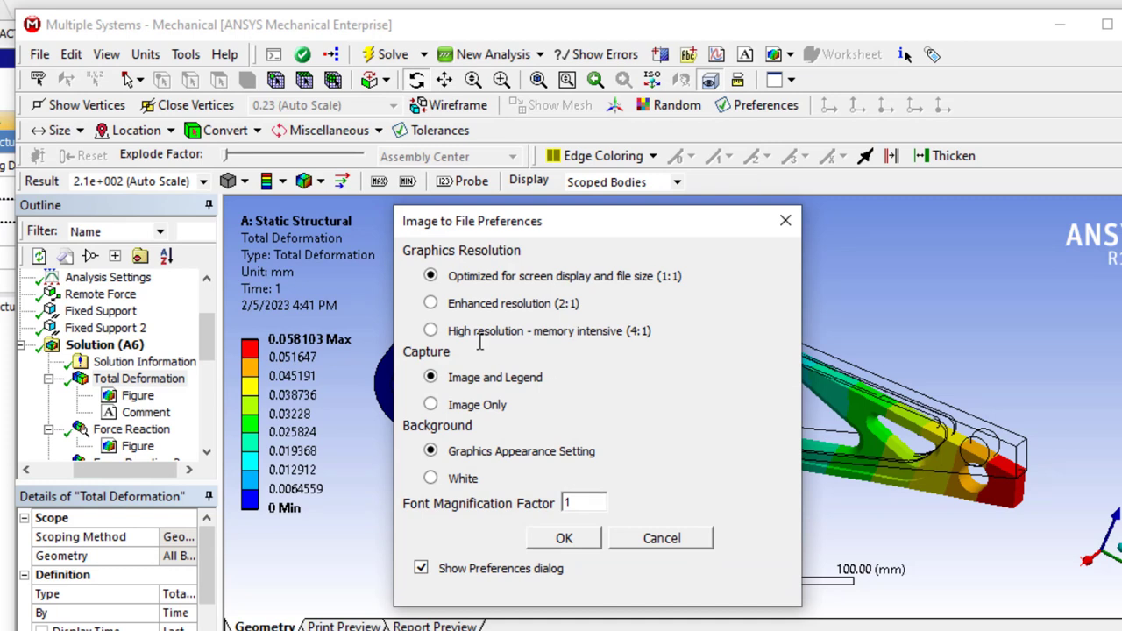
click(430, 330)
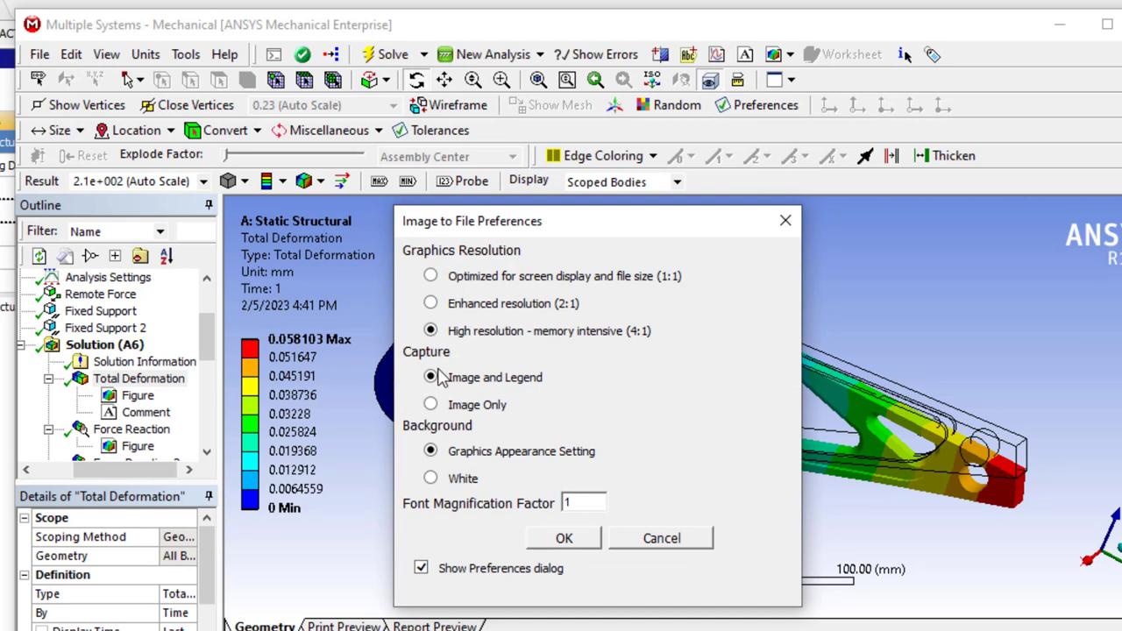
mouse_move(529, 542)
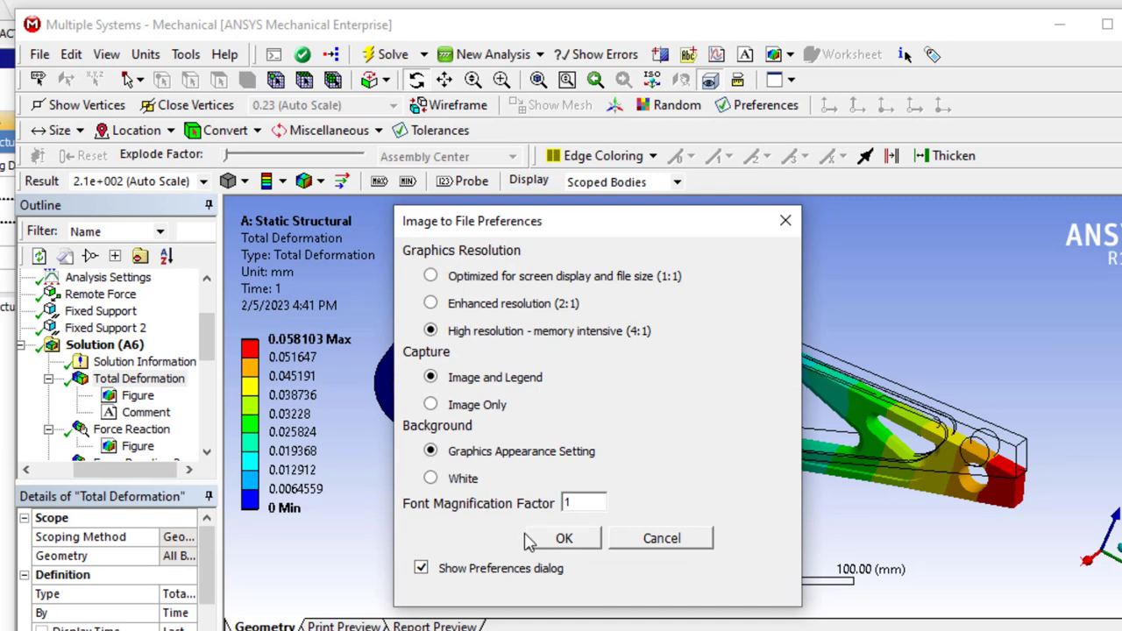
click(564, 536)
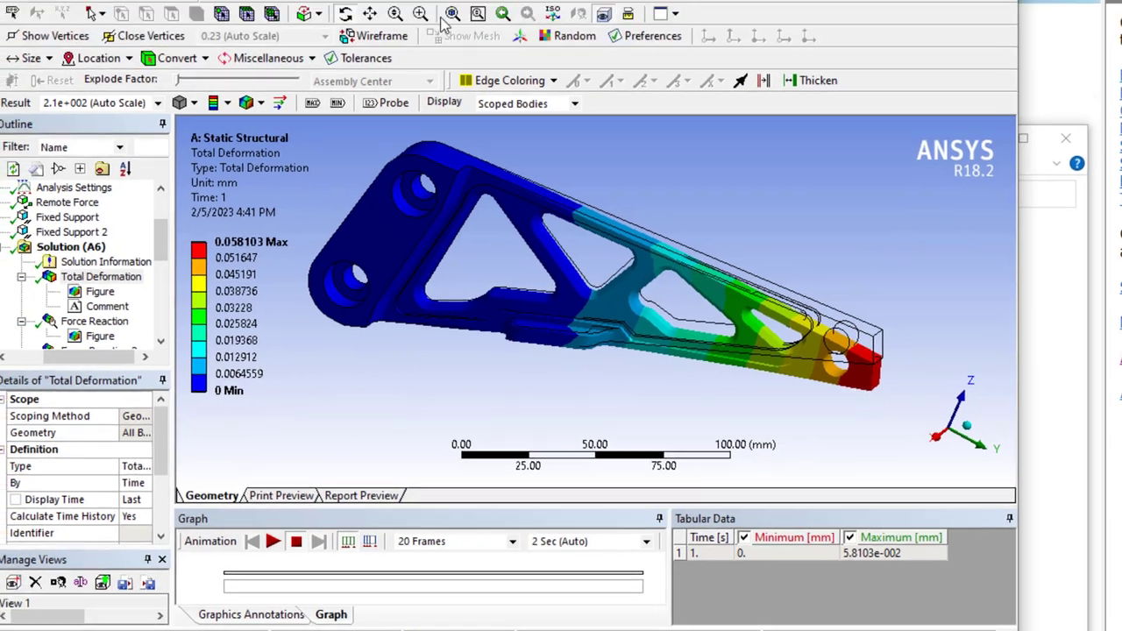
Export a second image of the deformation view to file.
click(698, 54)
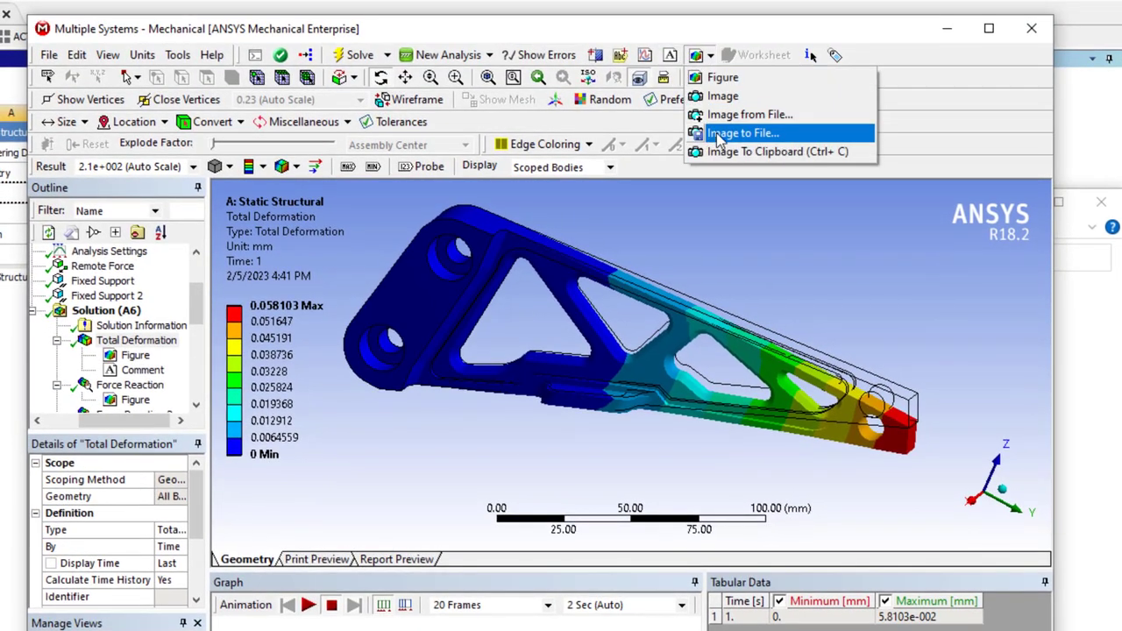
click(741, 133)
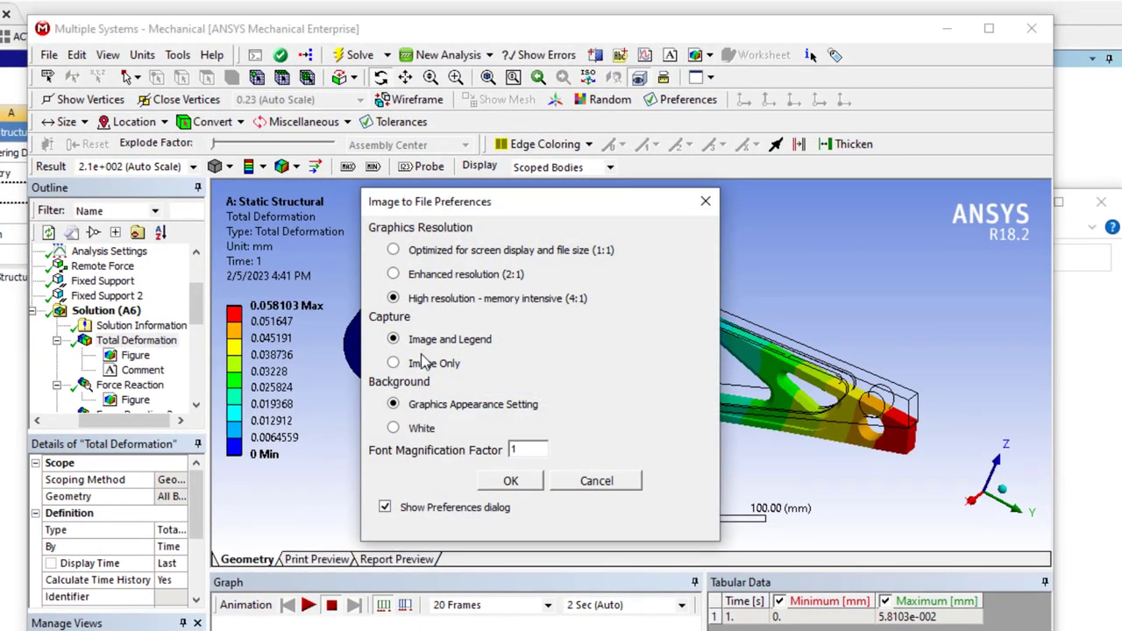
click(392, 428)
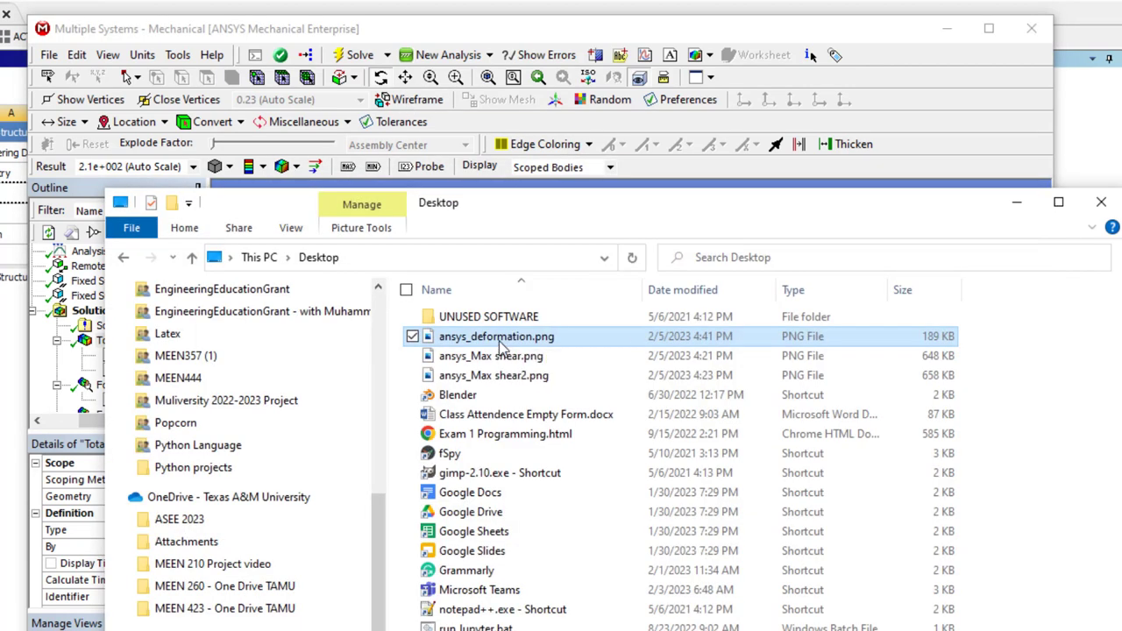
Inspect ansys_deformation.png zoomed in, then view the whole bracket in ansys_deformation2.png.
double_click(496, 336)
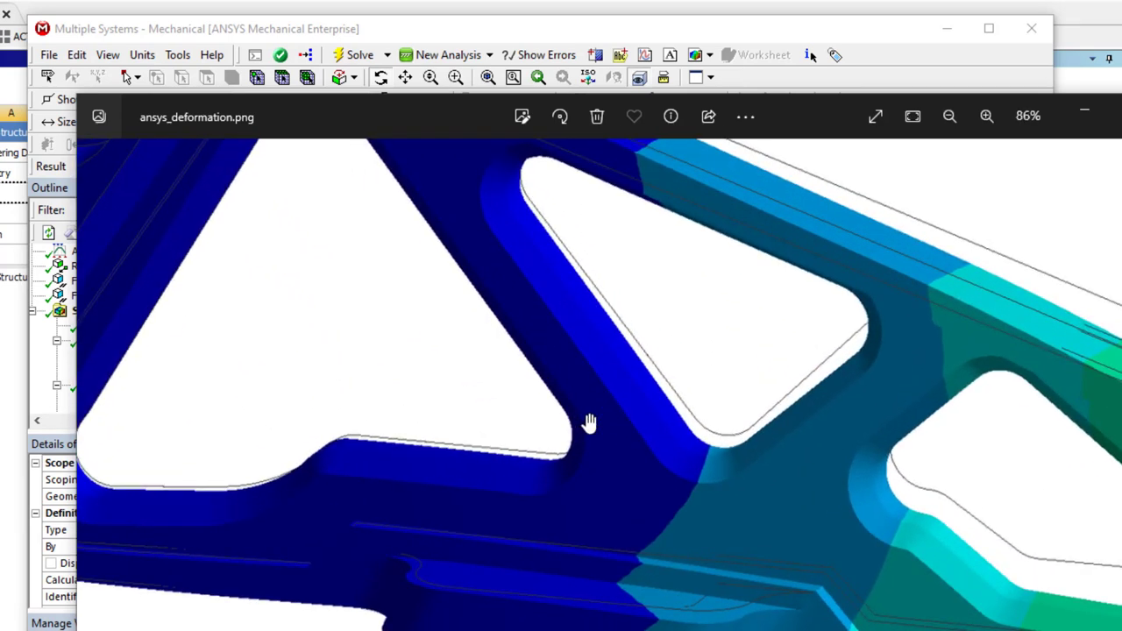
click(950, 115)
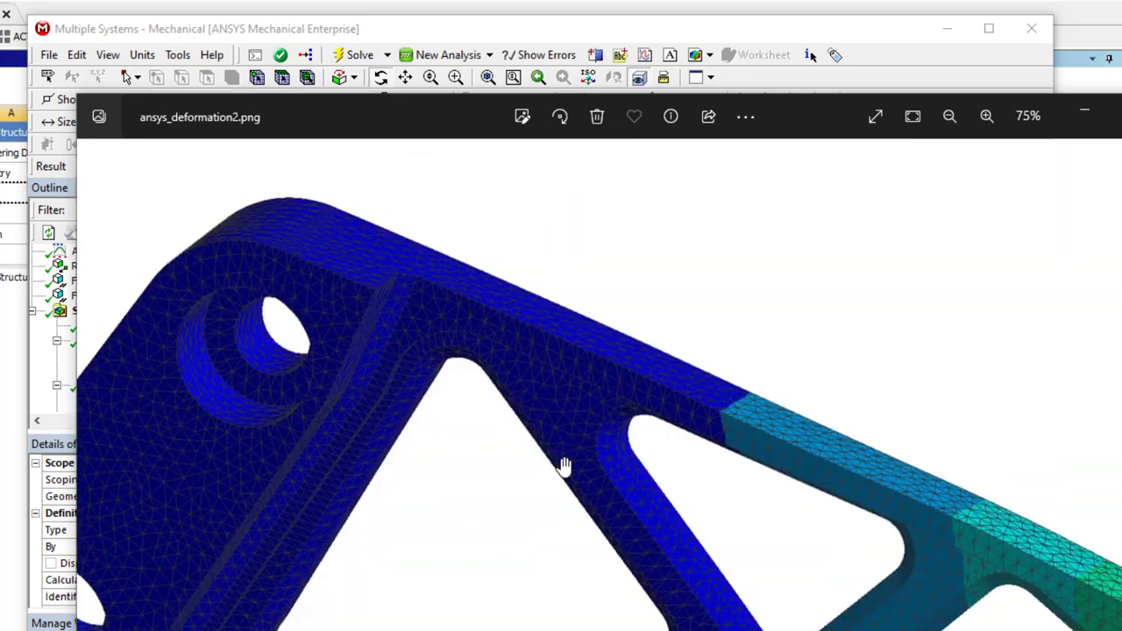
click(950, 116)
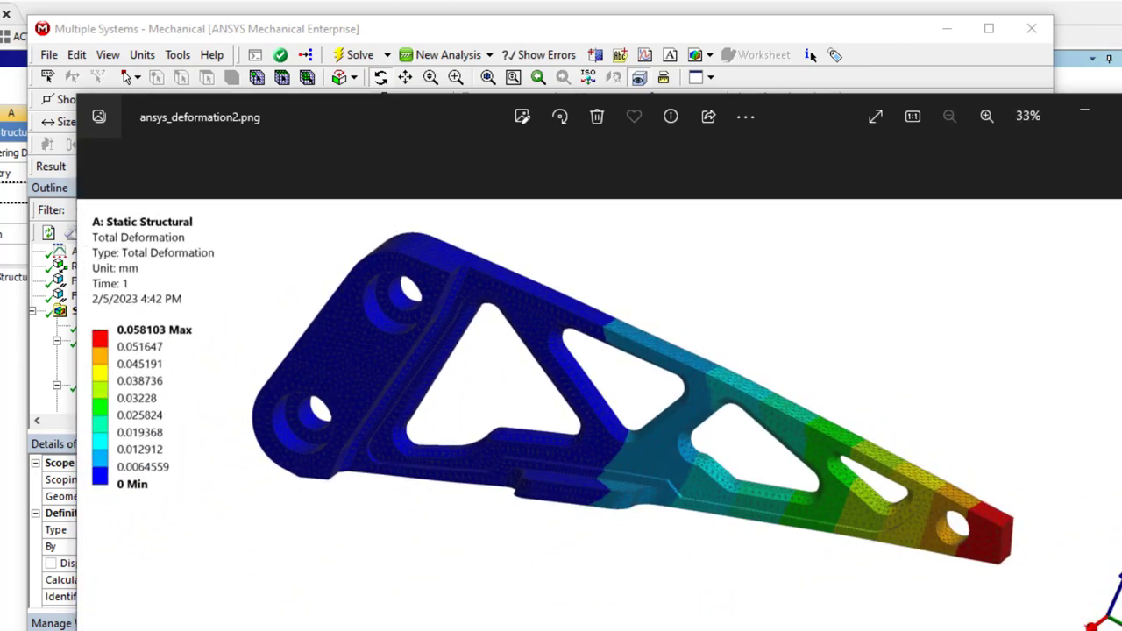